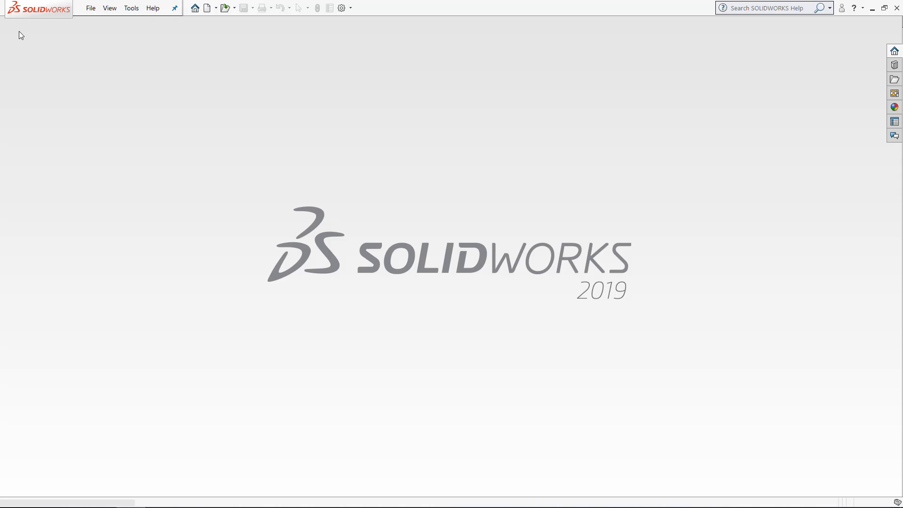
pyautogui.moveTo(207, 8)
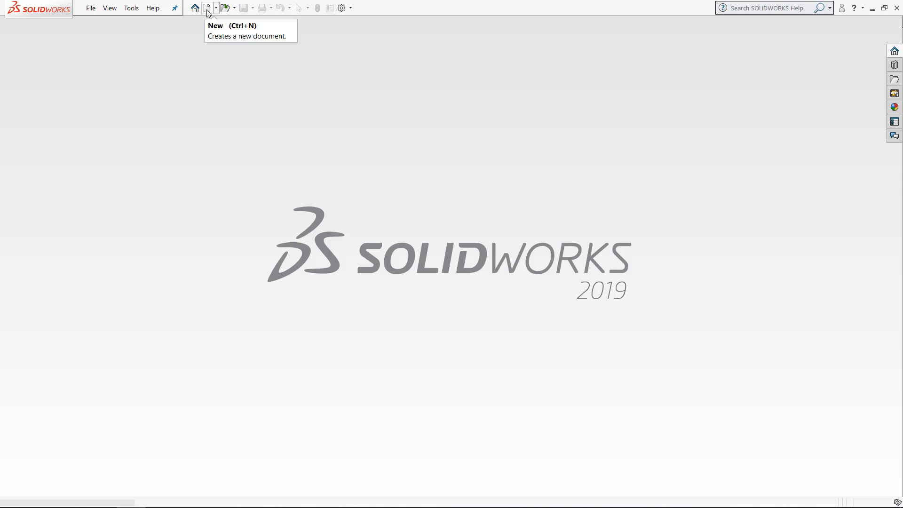
# Open the New Document dialog and toggle Novice/Advanced to list Part, Assembly and Drawing templates
pyautogui.click(207, 7)
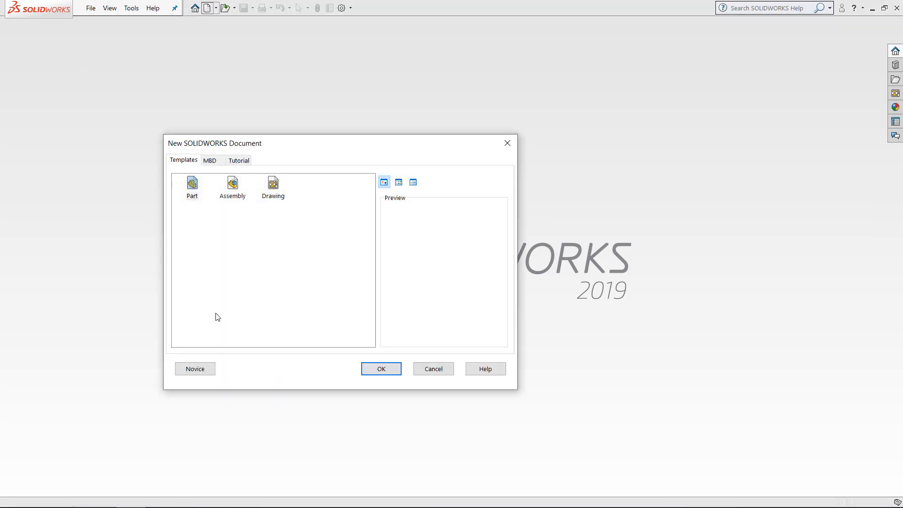
pyautogui.moveTo(218, 343)
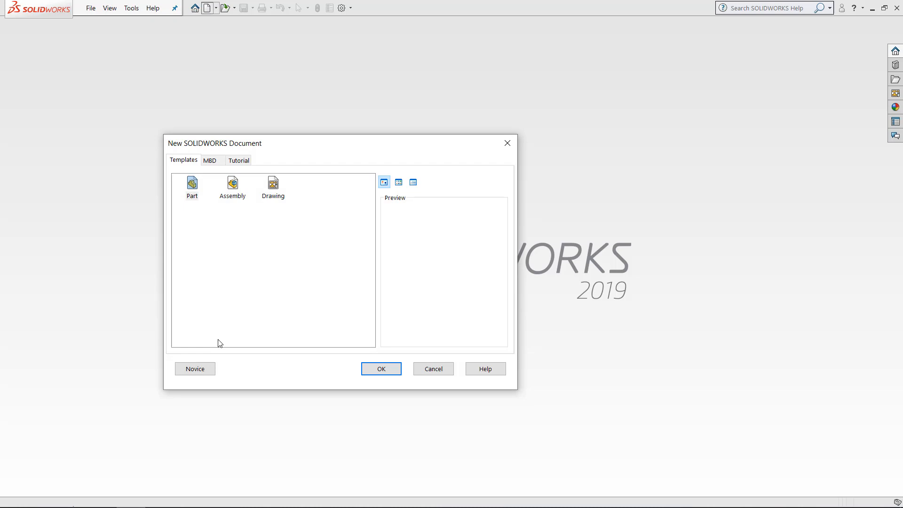
pyautogui.click(195, 369)
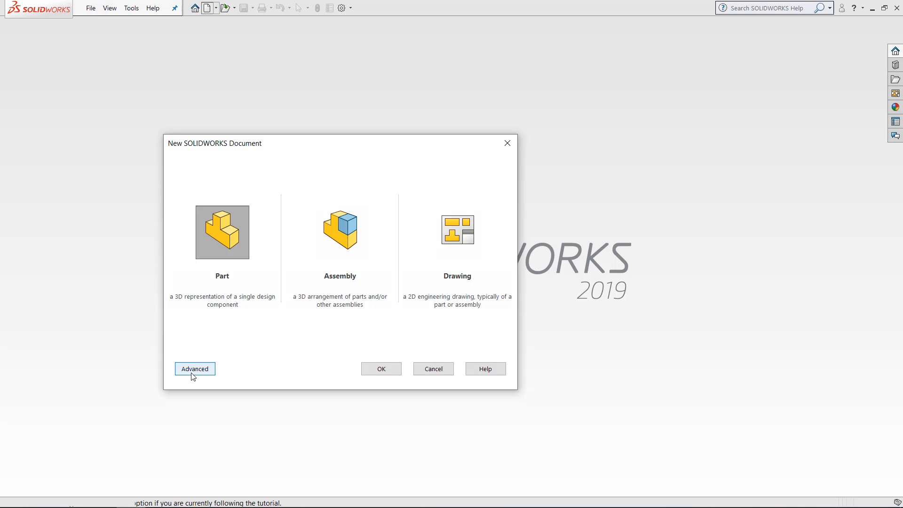
pyautogui.moveTo(267, 372)
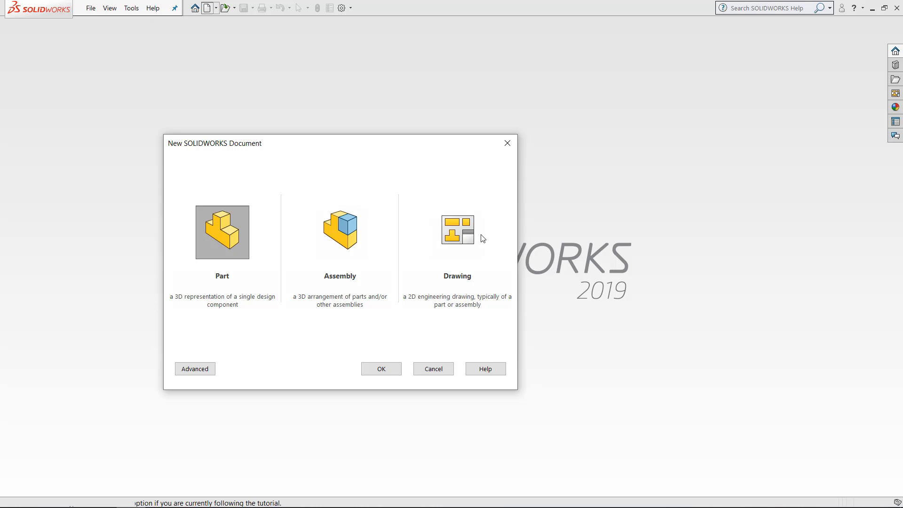
pyautogui.moveTo(212, 356)
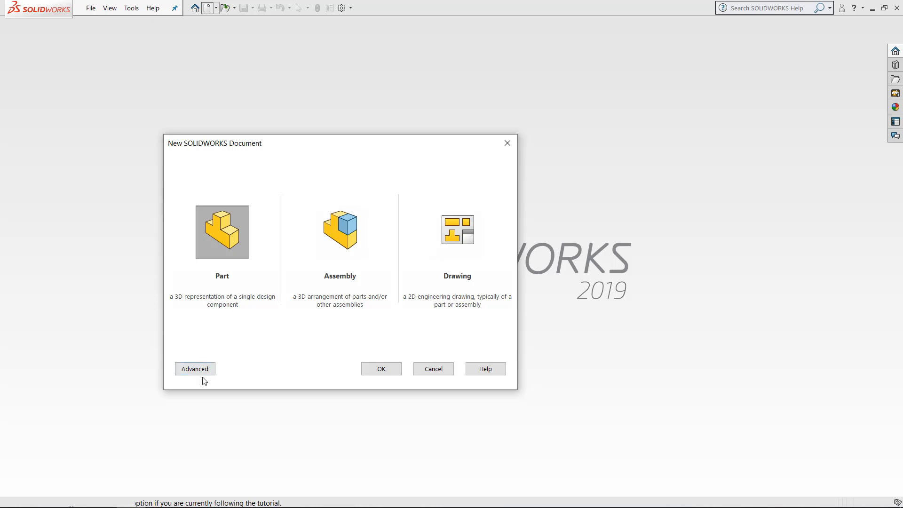
pyautogui.click(194, 369)
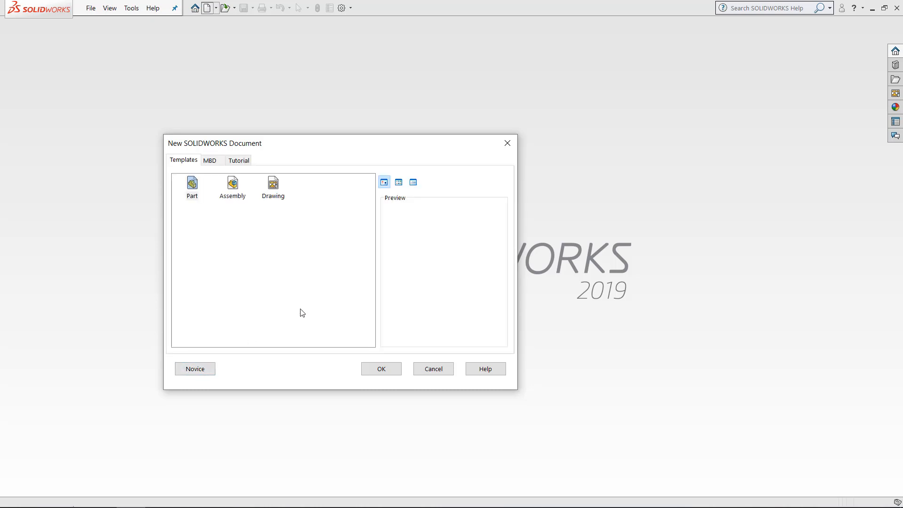
pyautogui.moveTo(170, 144)
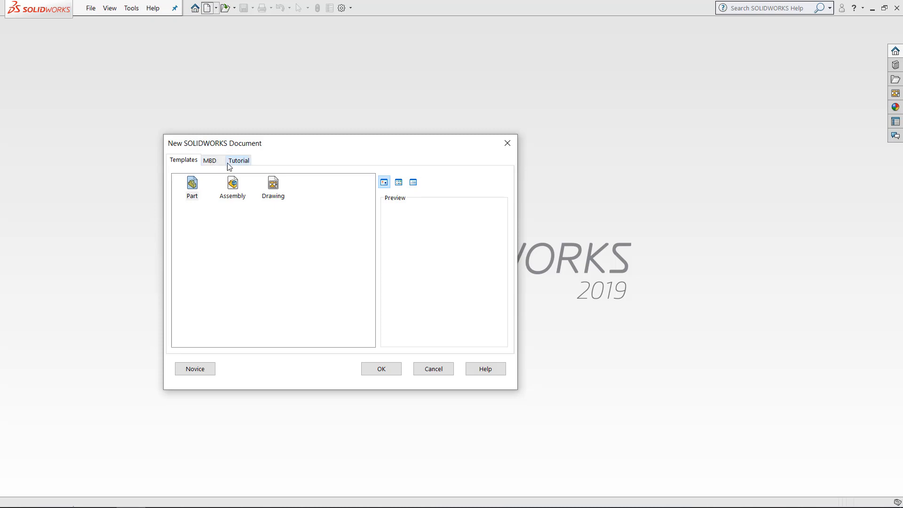
pyautogui.moveTo(223, 166)
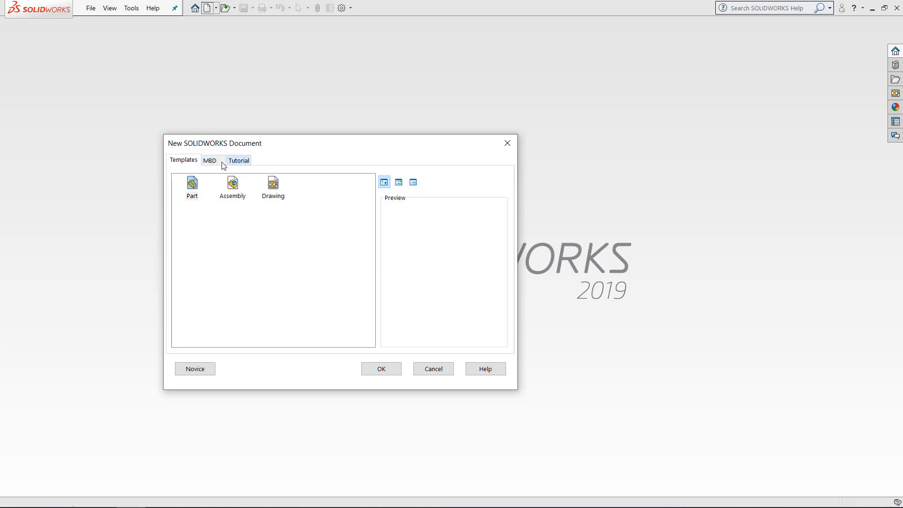
pyautogui.moveTo(193, 199)
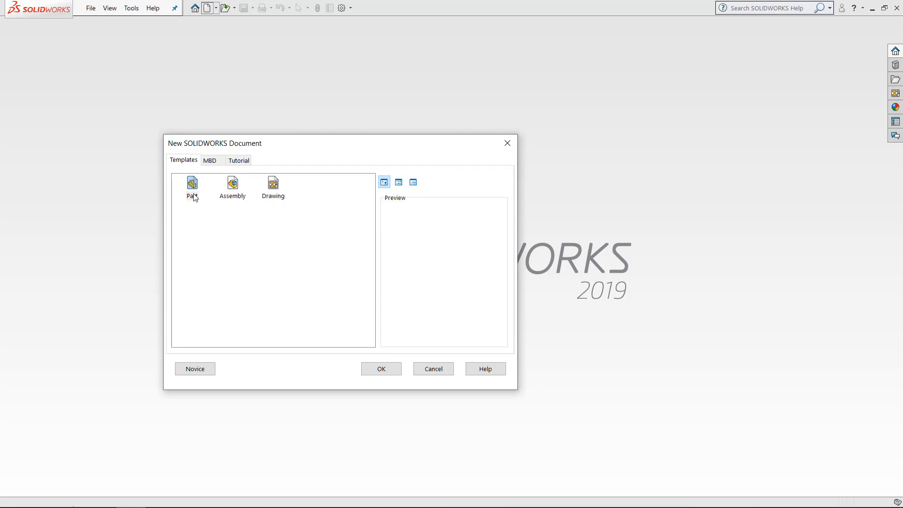
pyautogui.moveTo(192, 184)
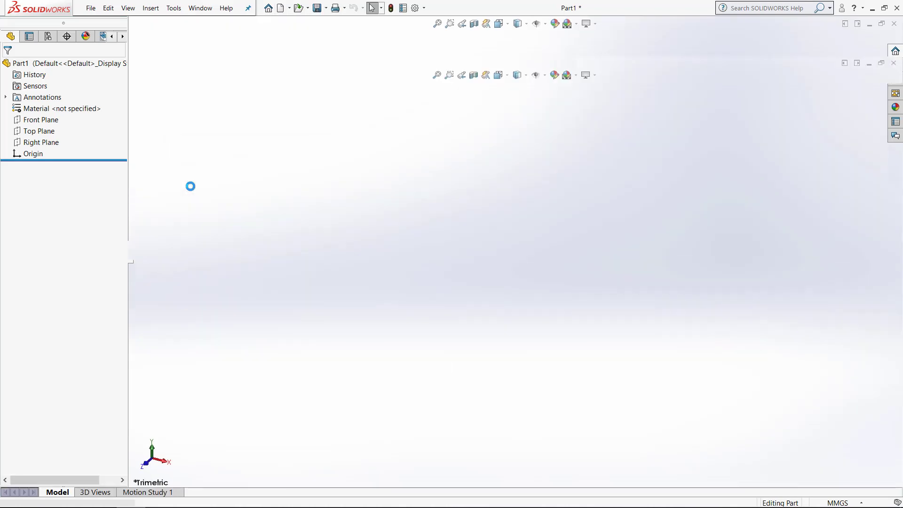
# Create a new Part1 part document and bring up the System Options dialog
pyautogui.click(526, 62)
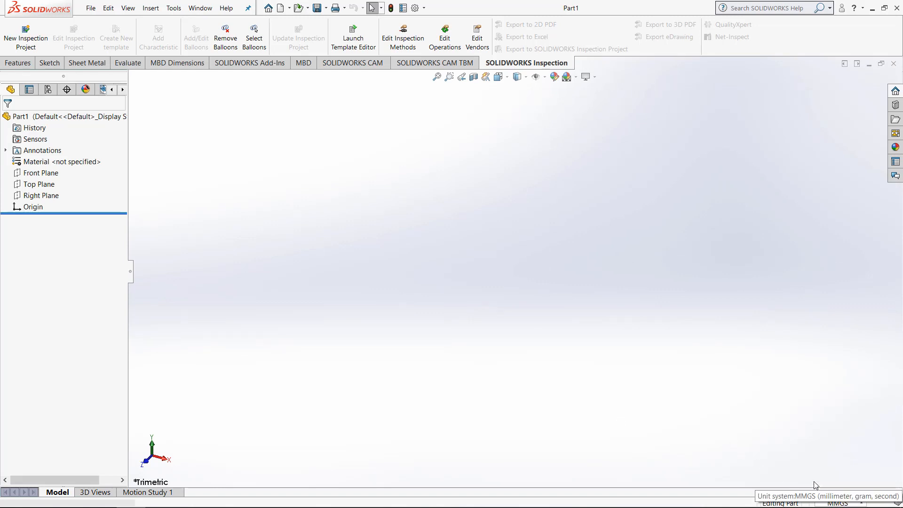
pyautogui.moveTo(448, 367)
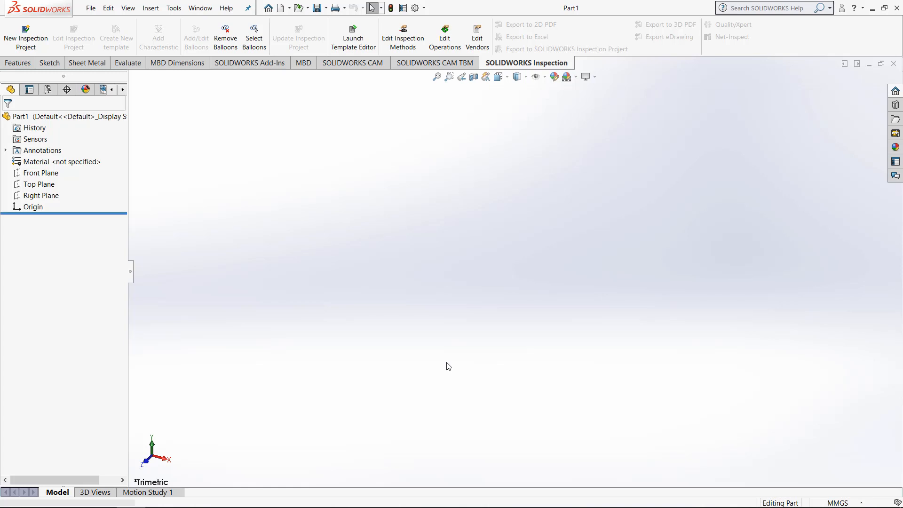
pyautogui.moveTo(466, 386)
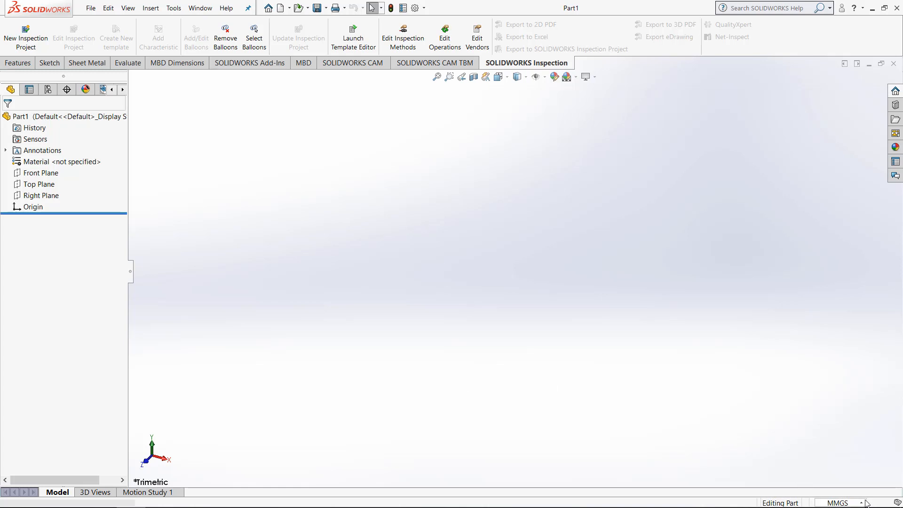
pyautogui.moveTo(843, 491)
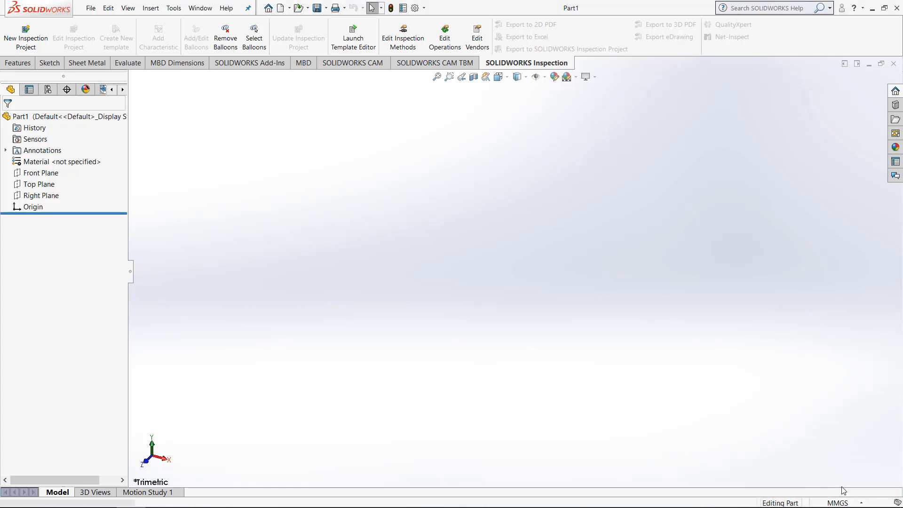
pyautogui.click(836, 502)
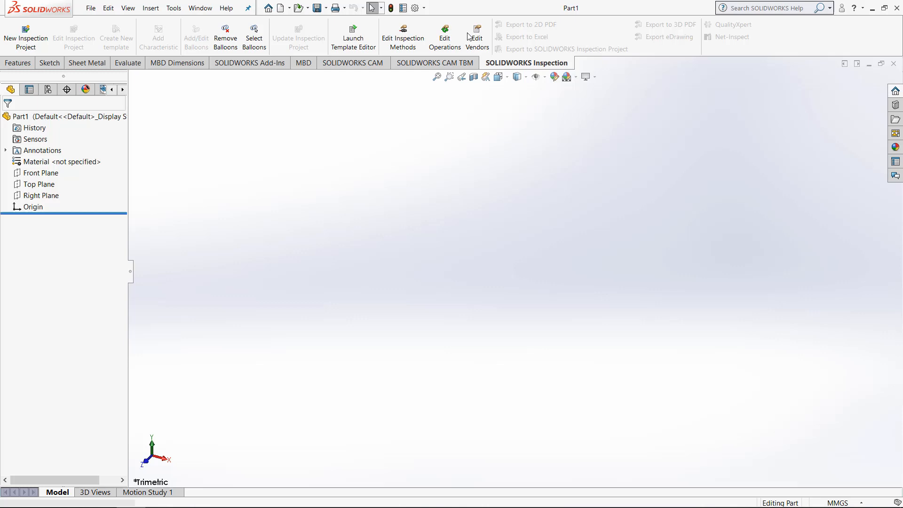
pyautogui.click(414, 7)
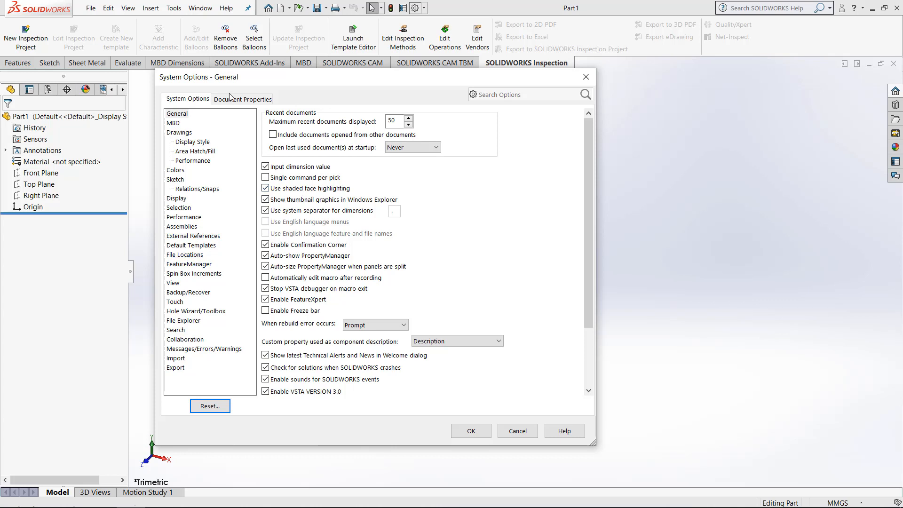
# Give Part1 the ISO drafting standard and IPS unit system in Document Properties, then apply
pyautogui.click(243, 98)
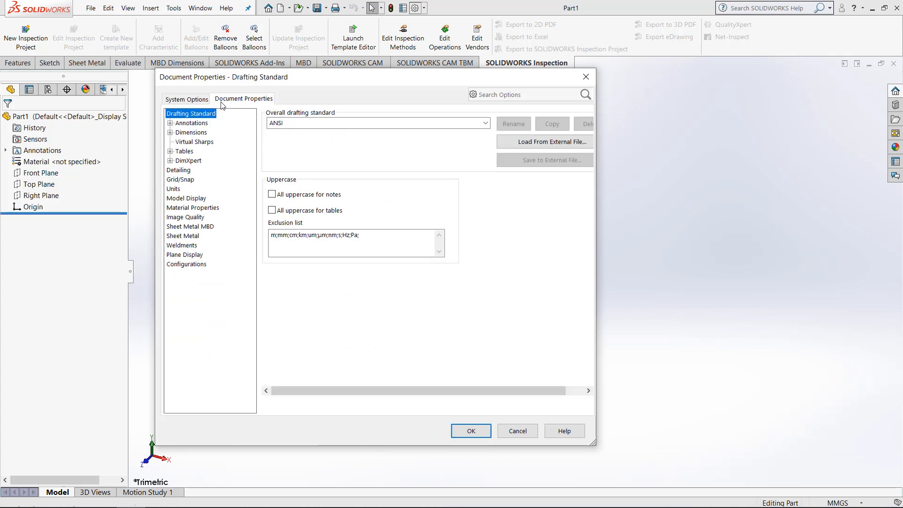
pyautogui.moveTo(178, 170)
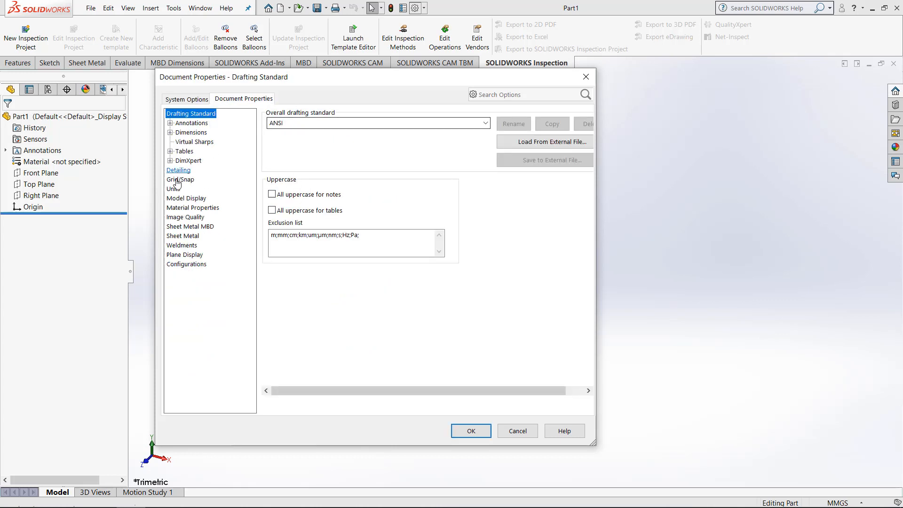
pyautogui.click(174, 190)
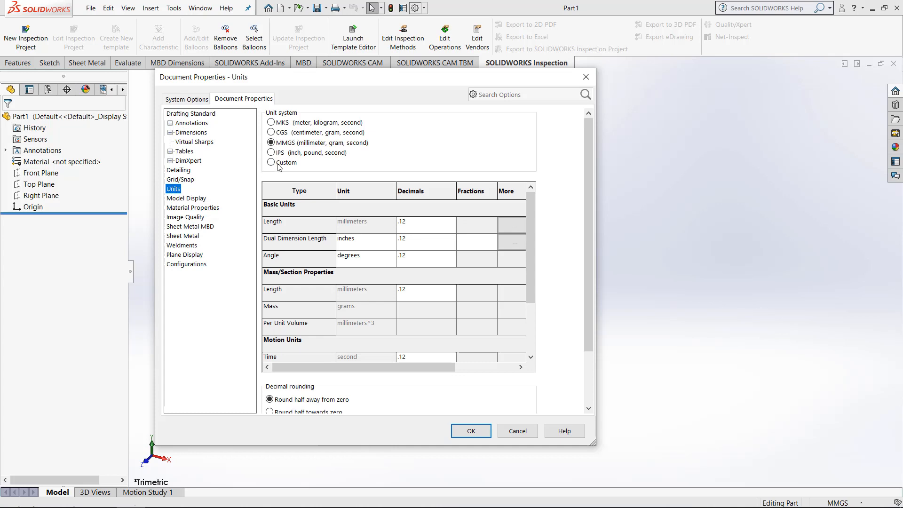
pyautogui.moveTo(277, 245)
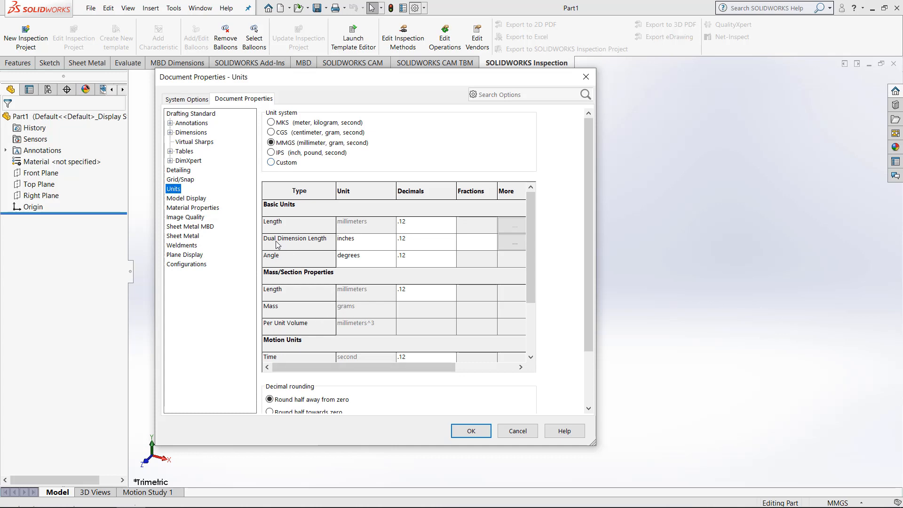
pyautogui.moveTo(308, 247)
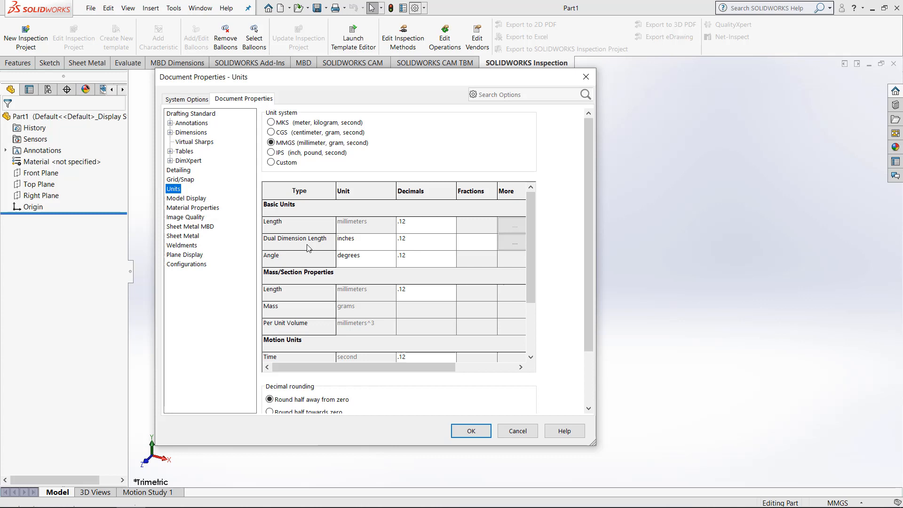
pyautogui.scroll(-3)
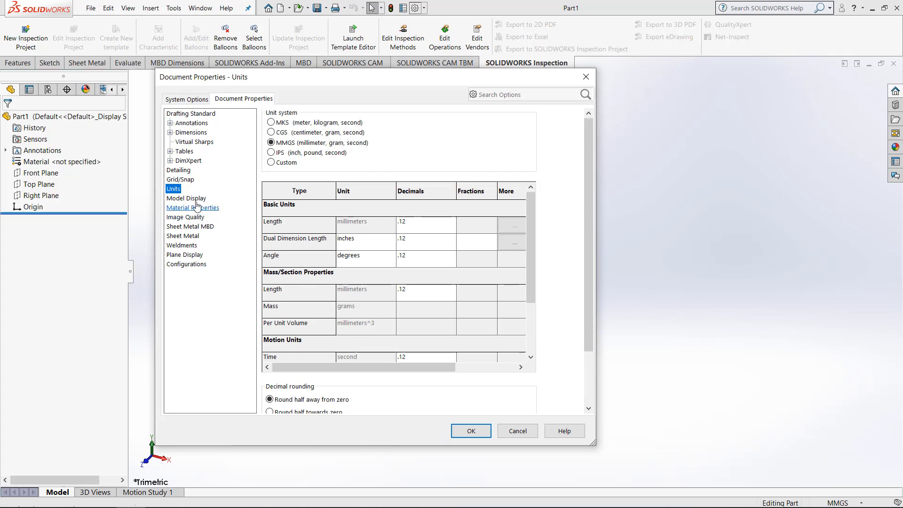
pyautogui.moveTo(200, 219)
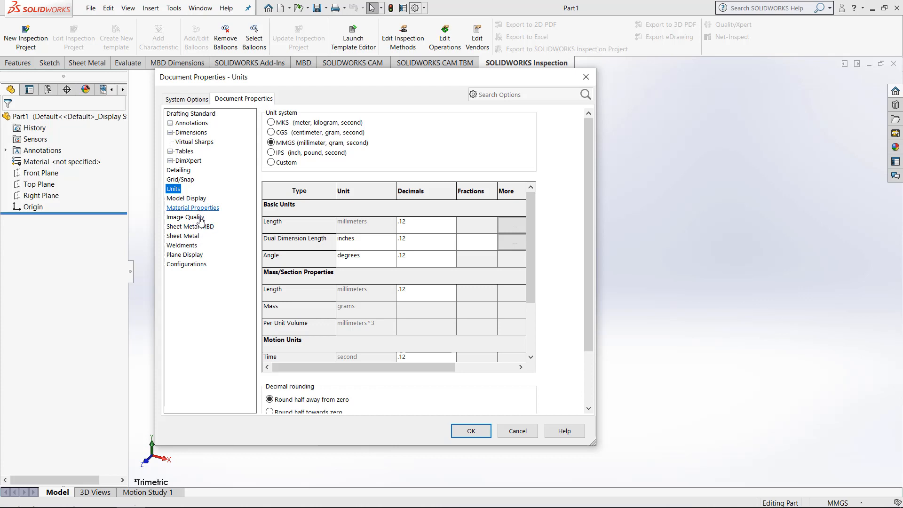
pyautogui.click(190, 114)
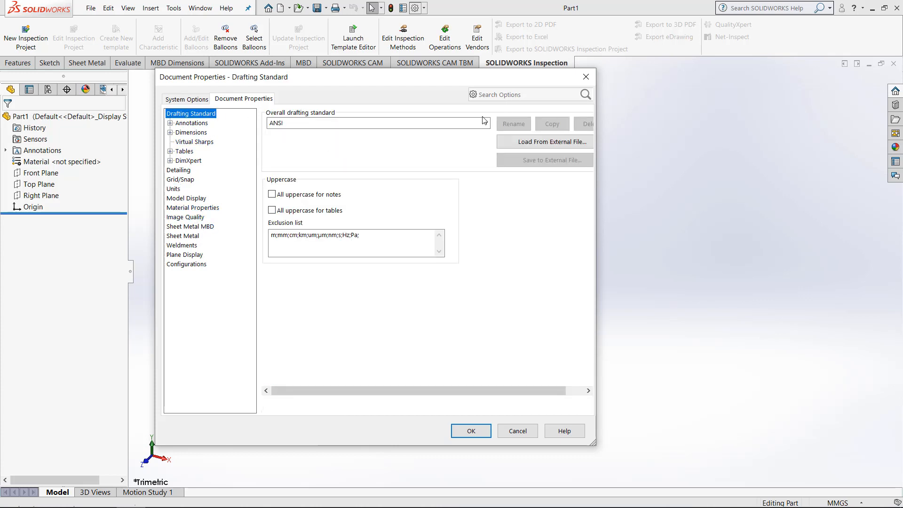
pyautogui.click(485, 123)
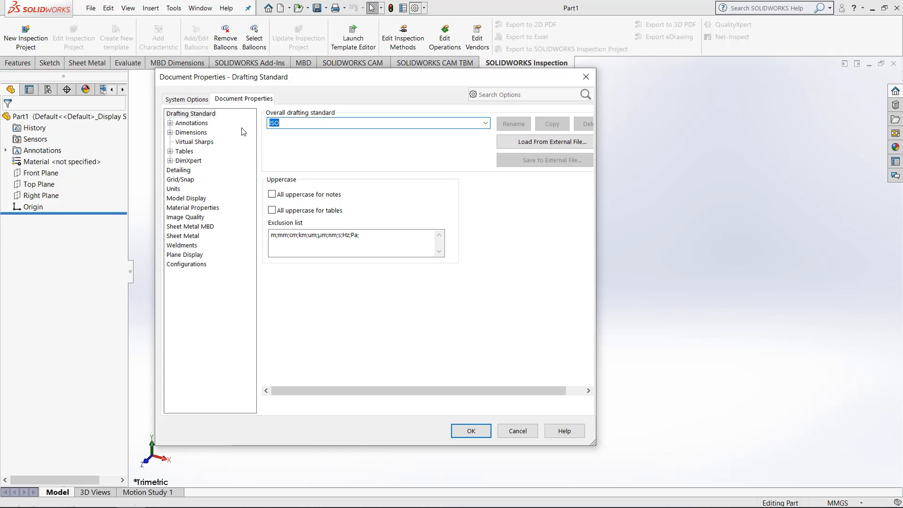
pyautogui.click(172, 189)
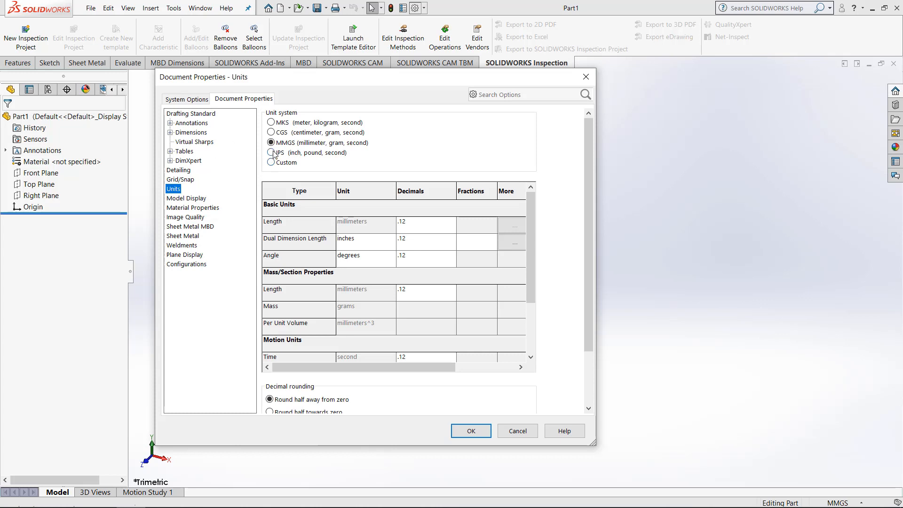
pyautogui.click(271, 153)
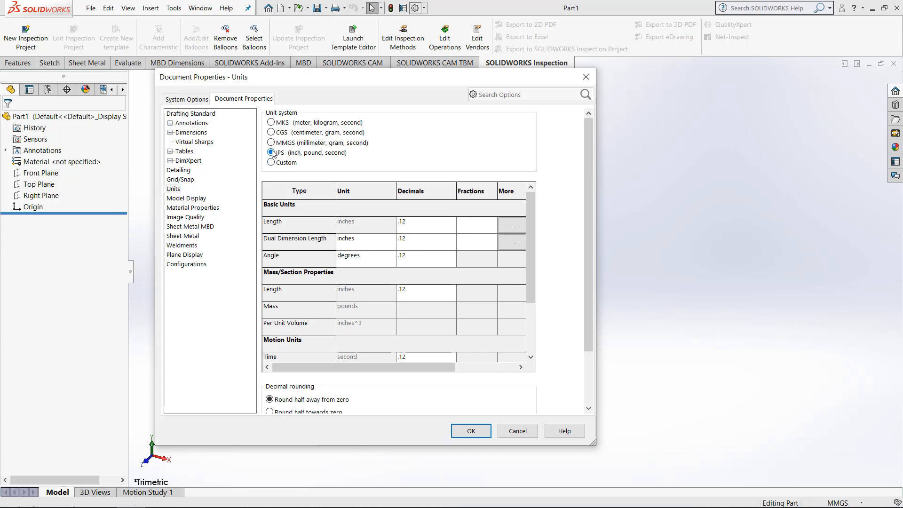
pyautogui.click(271, 152)
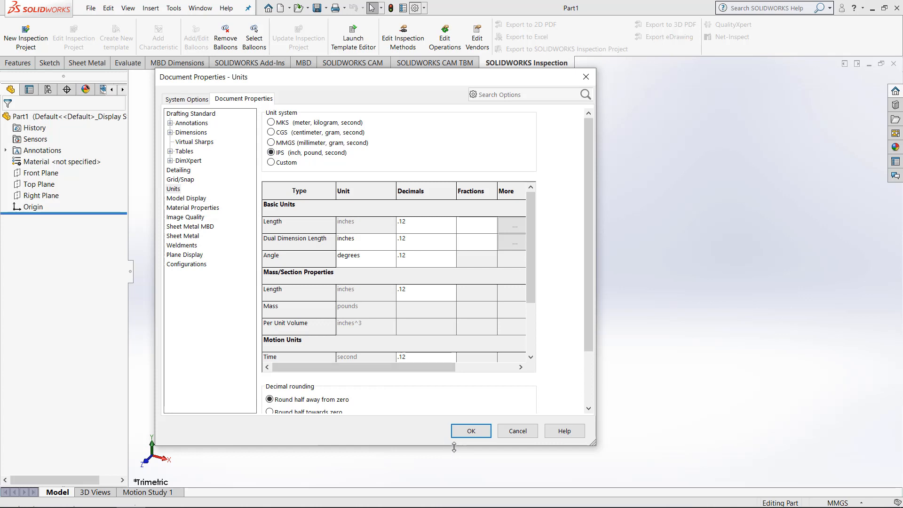
pyautogui.click(471, 431)
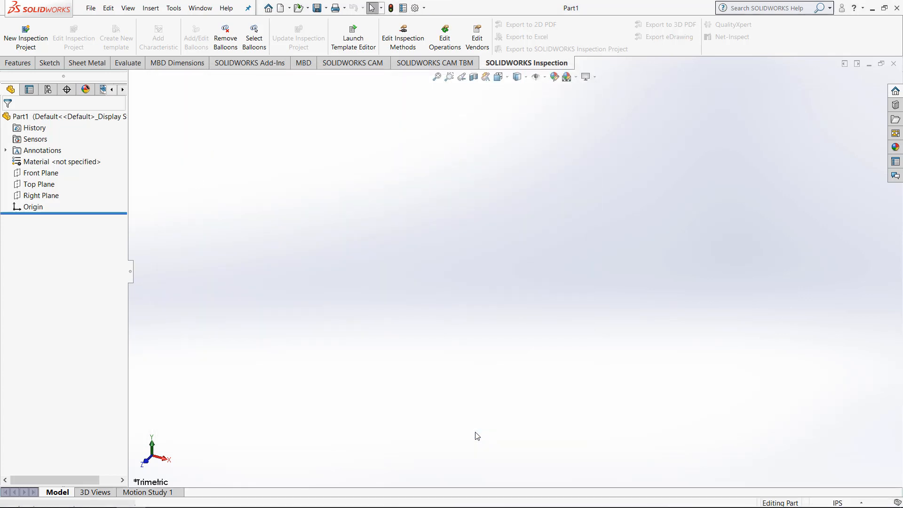
pyautogui.moveTo(806, 499)
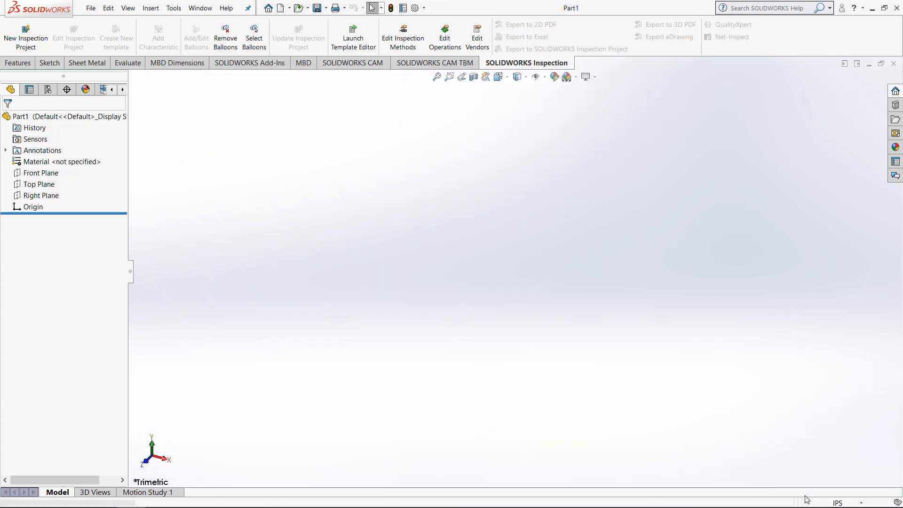
pyautogui.moveTo(508, 255)
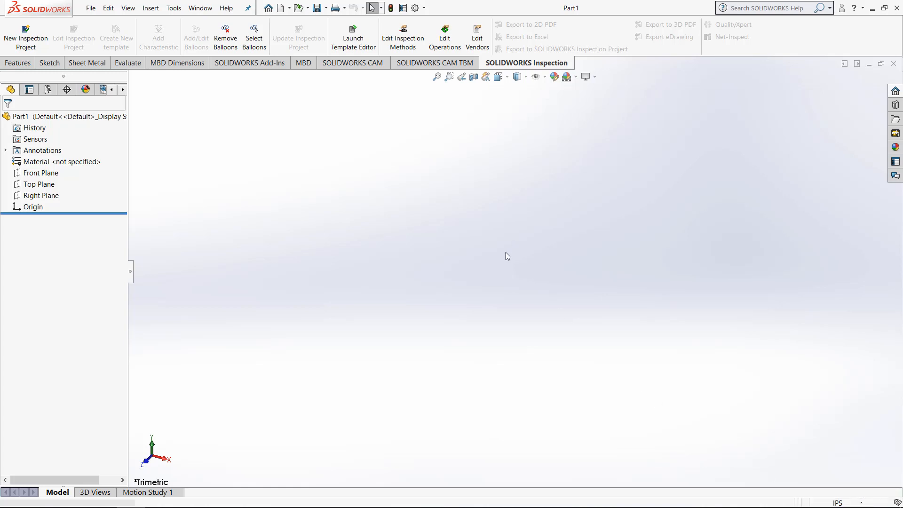
pyautogui.moveTo(471, 279)
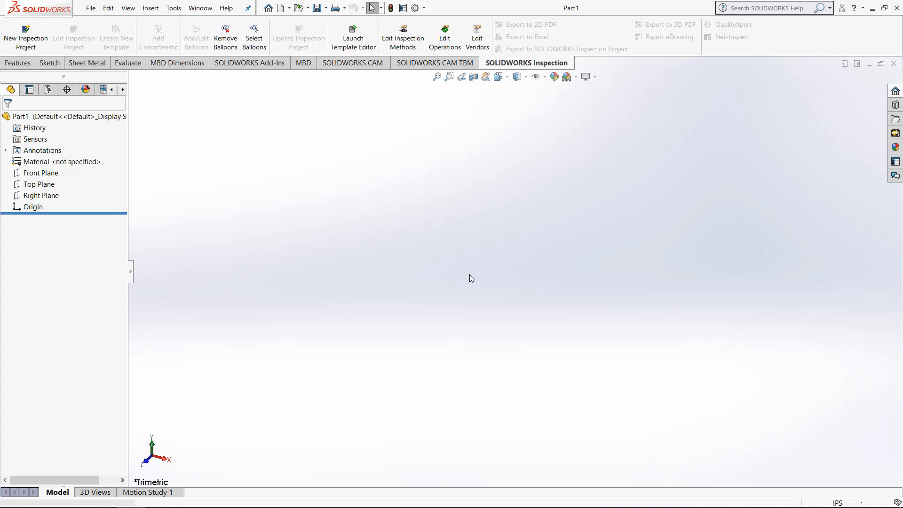
pyautogui.moveTo(84, 16)
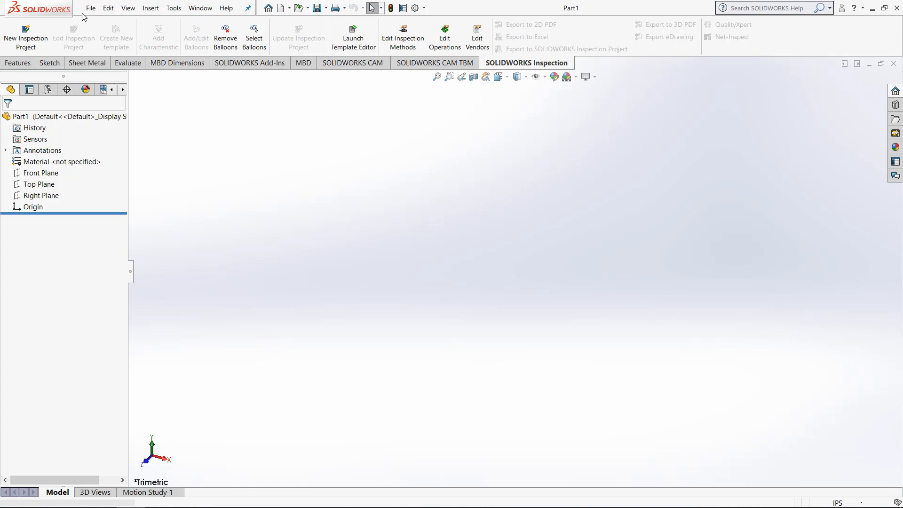
# Save the part as a Part Templates (*.prtdot) file named 'Part IPS'
pyautogui.click(90, 8)
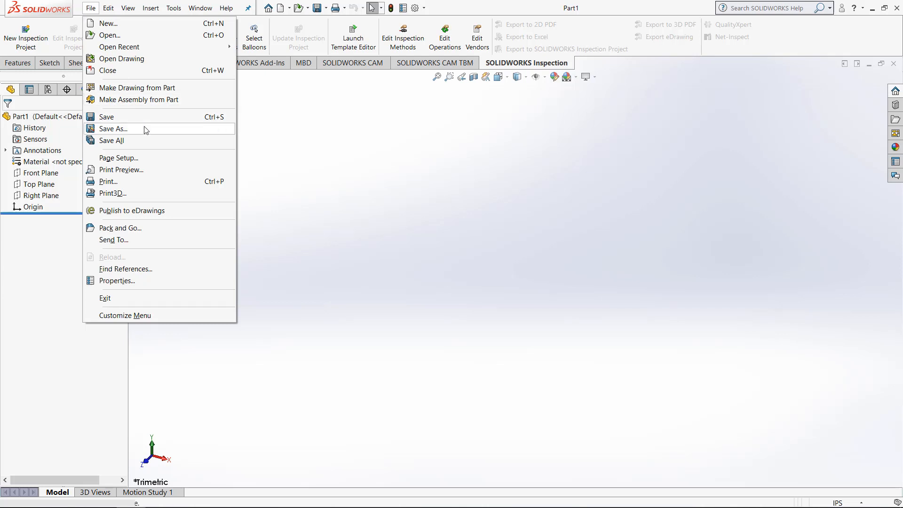
pyautogui.click(114, 129)
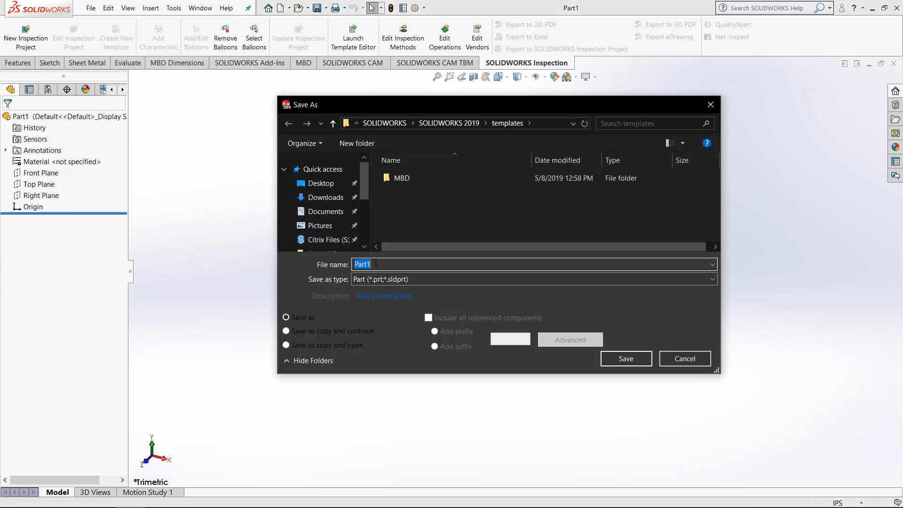
pyautogui.click(712, 279)
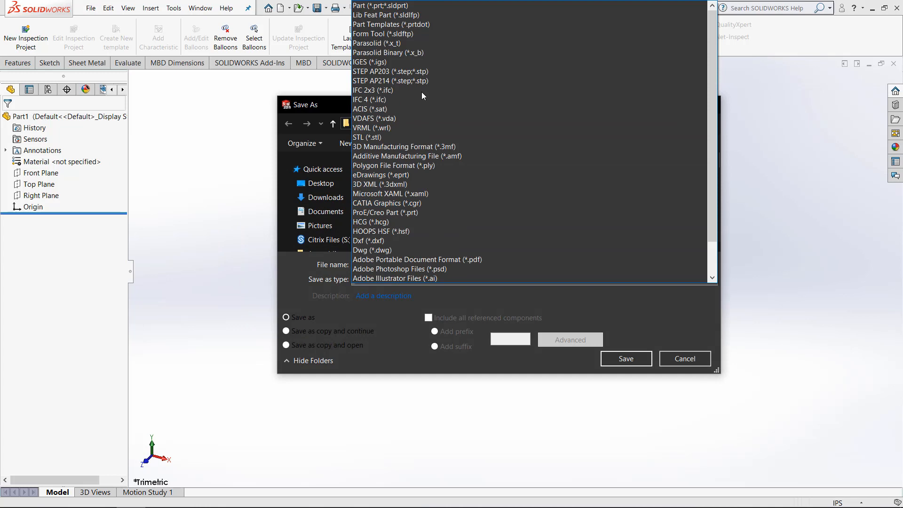
pyautogui.click(391, 24)
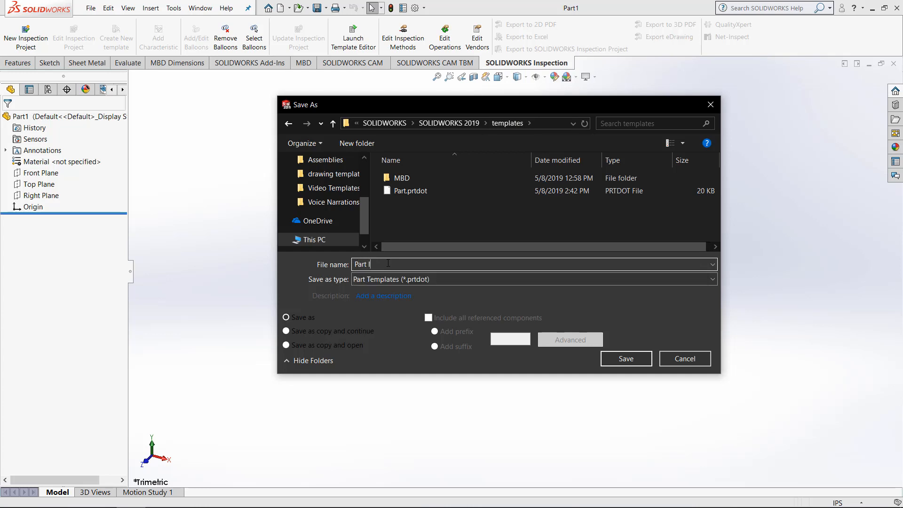
pyautogui.write('IPS')
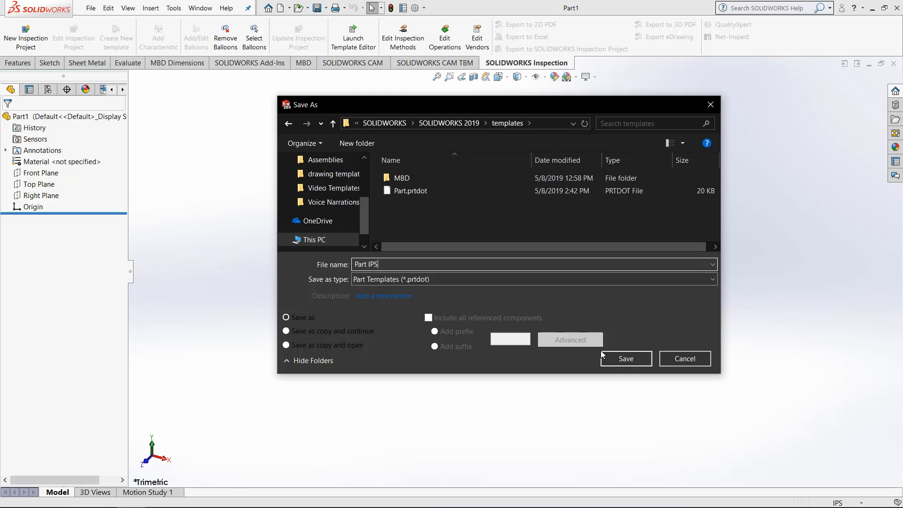
pyautogui.click(625, 358)
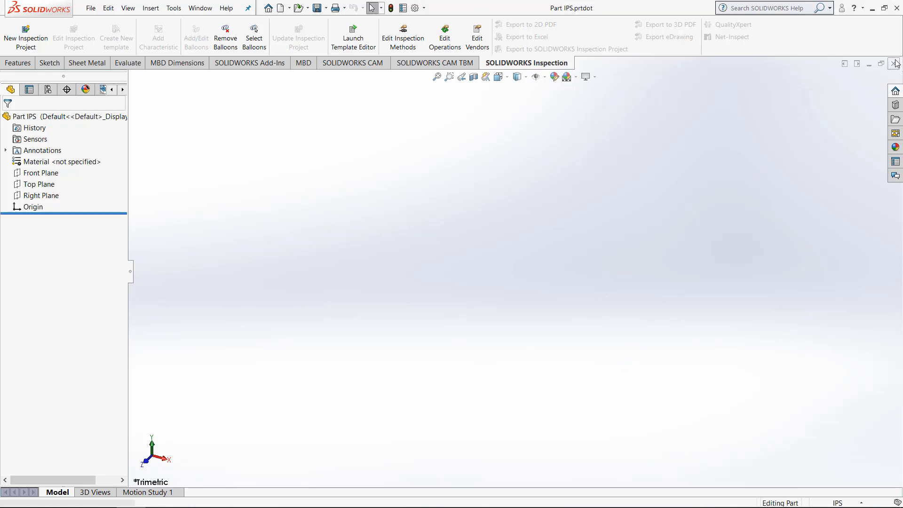
# Close the Part IPS template and create Part2 from the default MMGS Part template
pyautogui.click(896, 64)
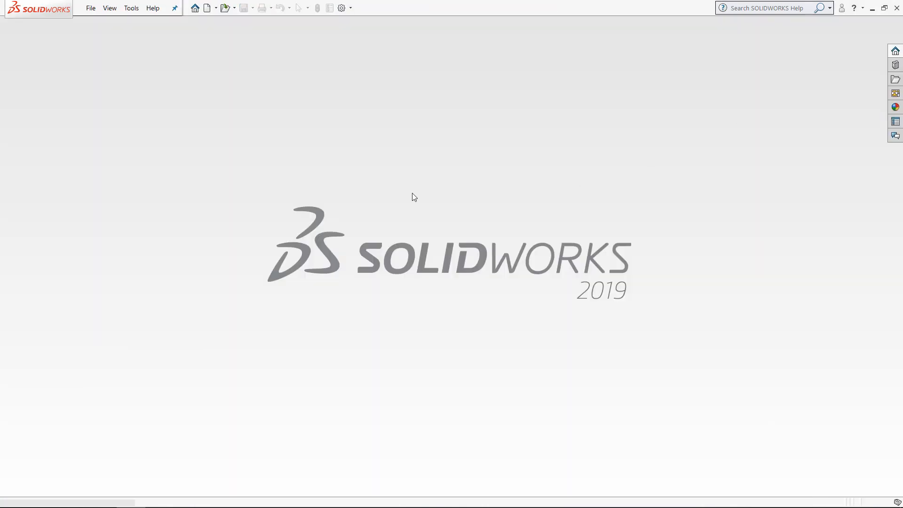
pyautogui.click(206, 7)
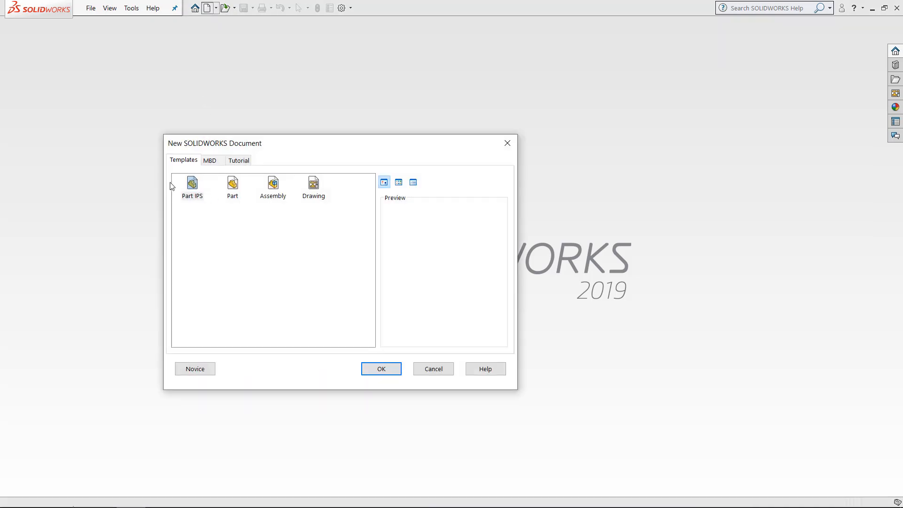
pyautogui.moveTo(226, 205)
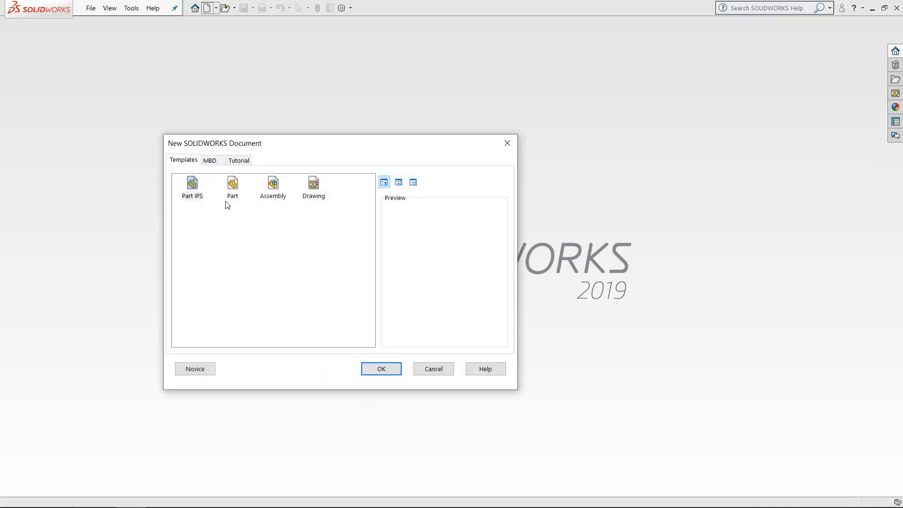
pyautogui.click(232, 184)
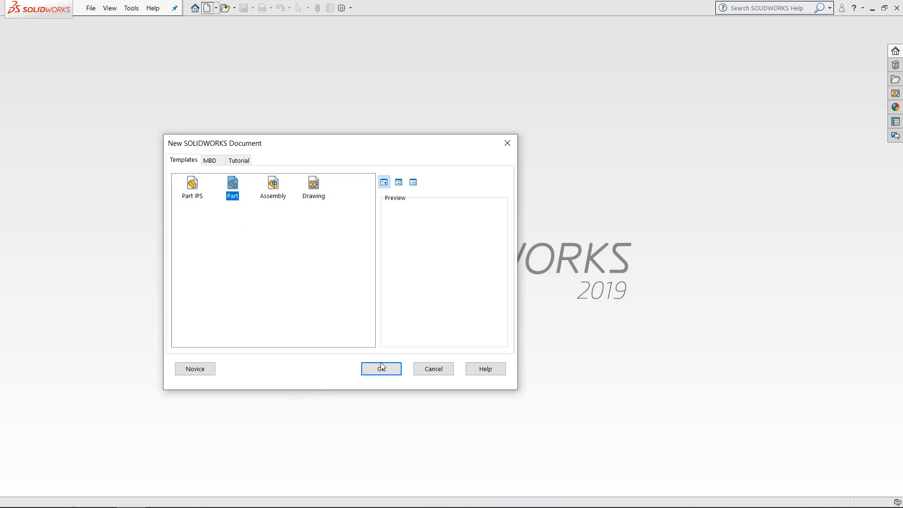
pyautogui.click(380, 369)
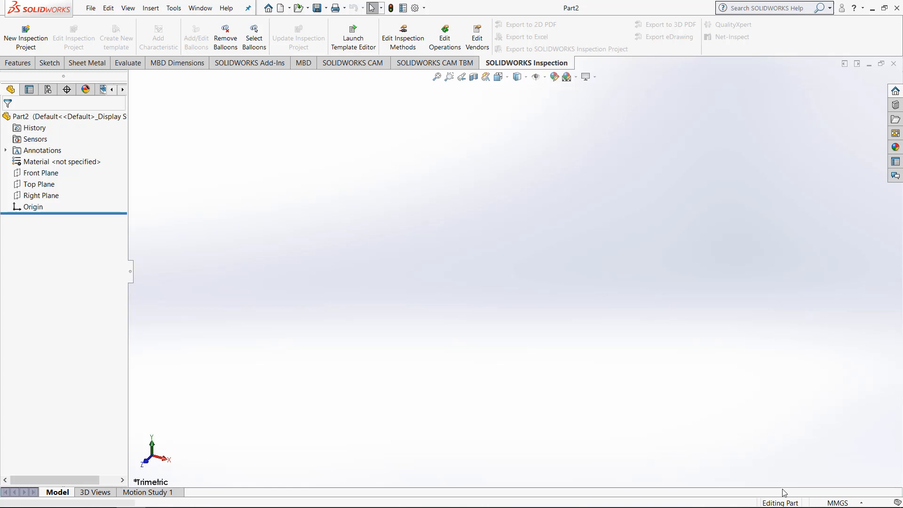
pyautogui.moveTo(595, 360)
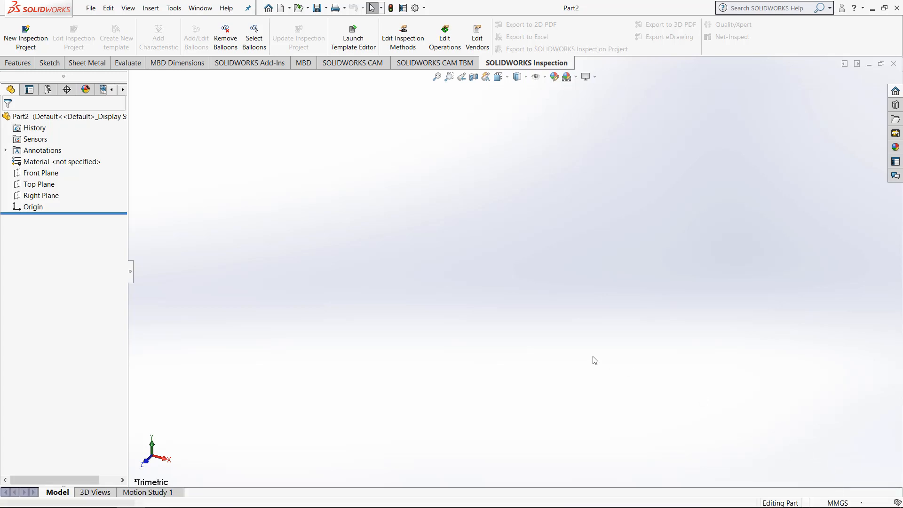
pyautogui.moveTo(889, 72)
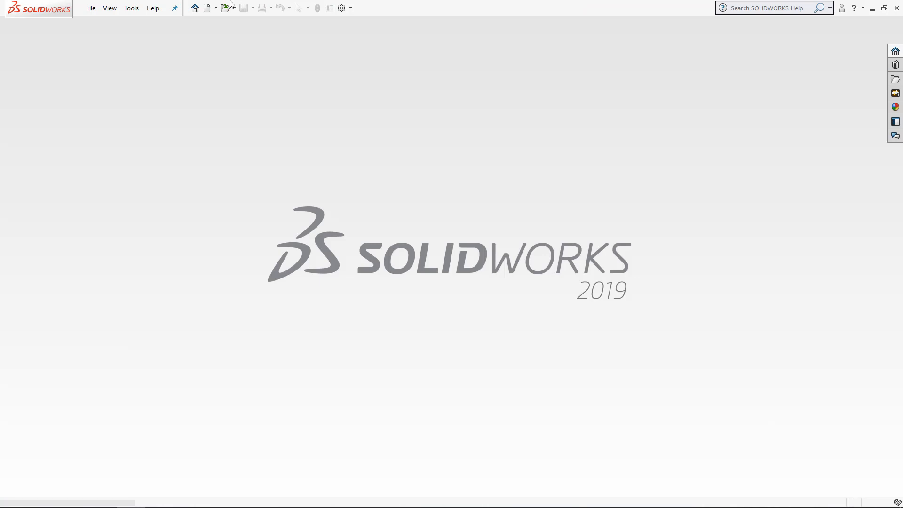
# Create Part3 from the Part IPS template, accepting its ISO document properties
pyautogui.click(206, 7)
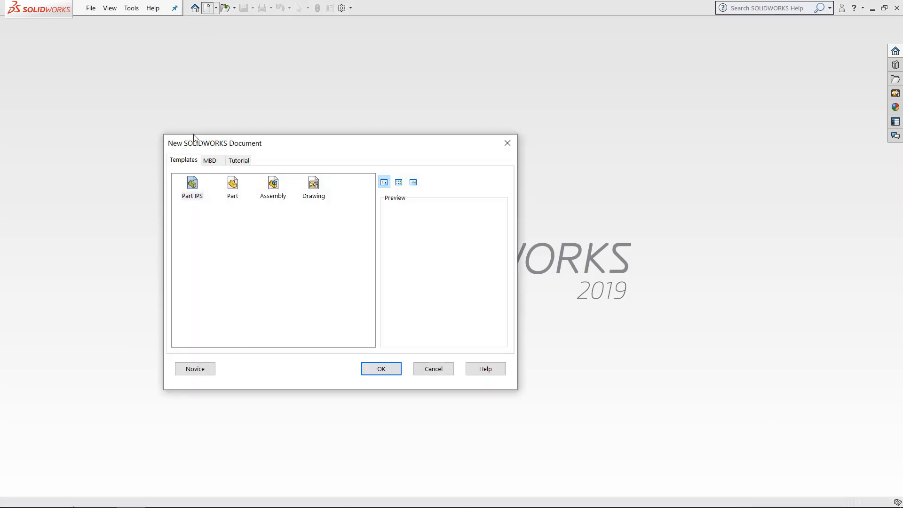
pyautogui.click(380, 369)
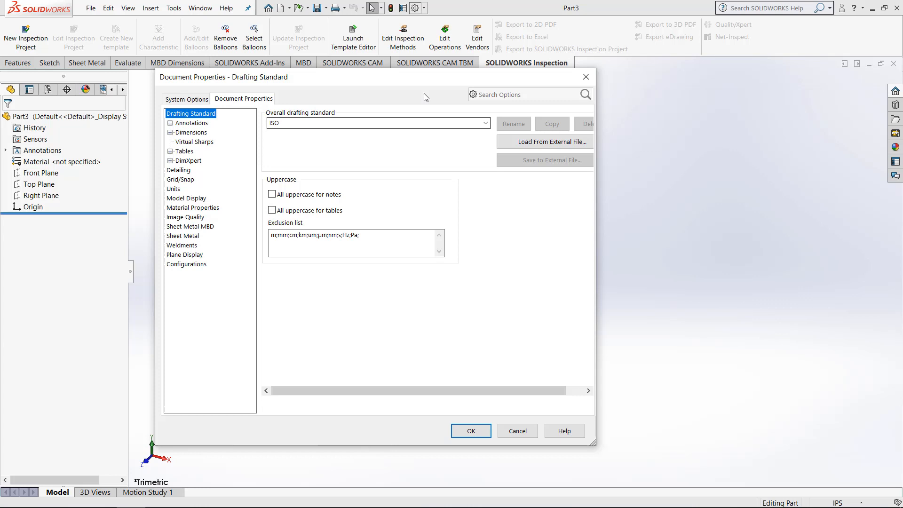
pyautogui.click(470, 431)
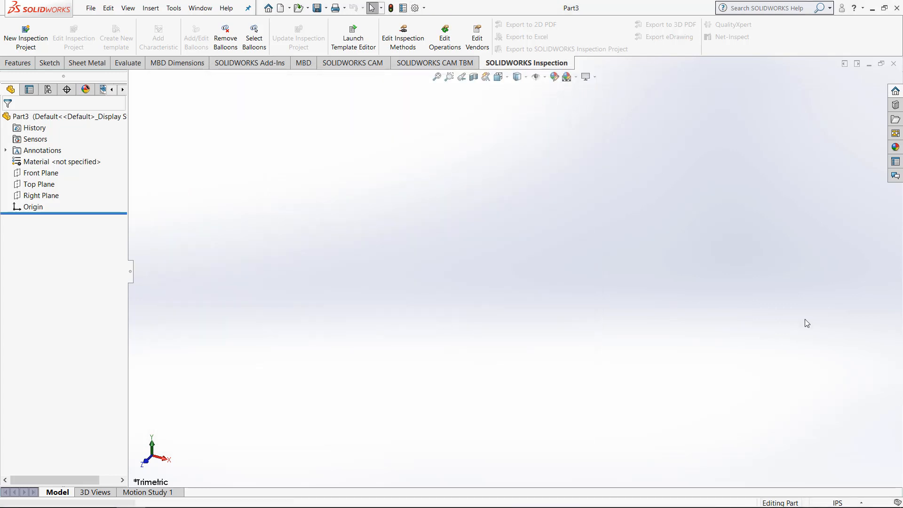
pyautogui.moveTo(836, 475)
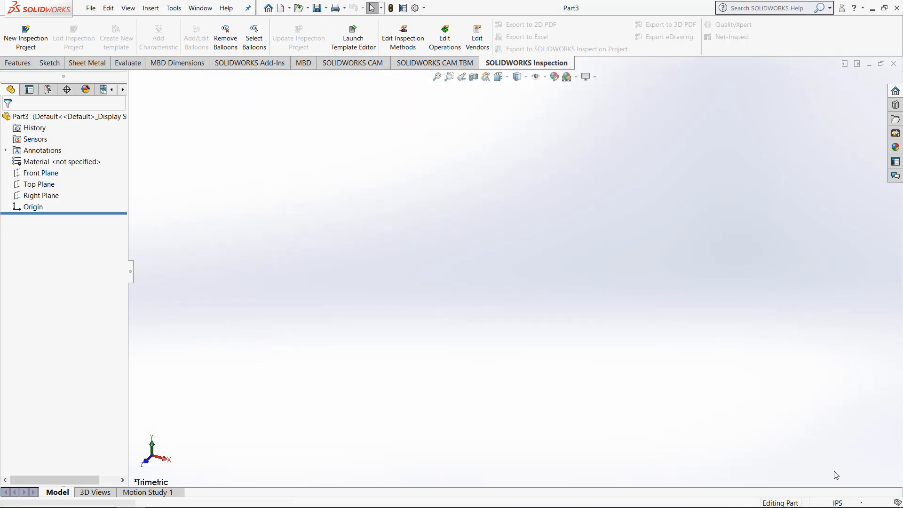
pyautogui.moveTo(717, 437)
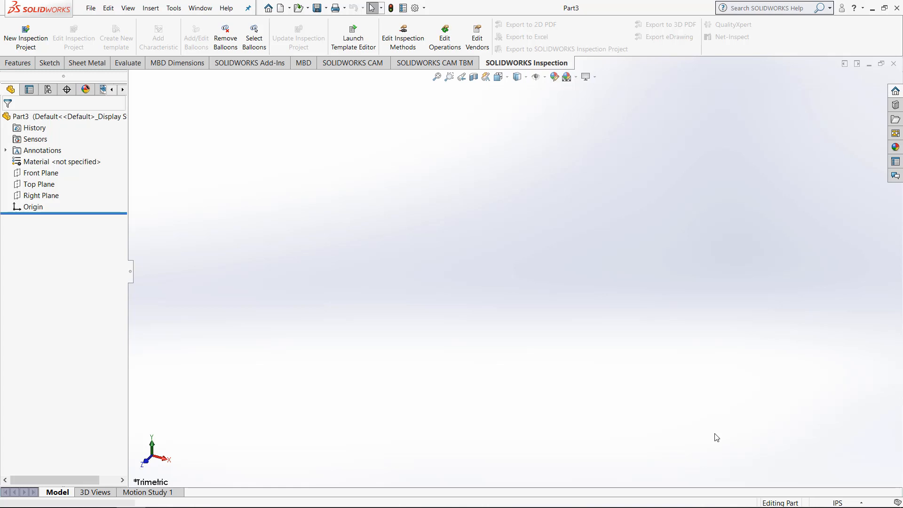
pyautogui.moveTo(722, 287)
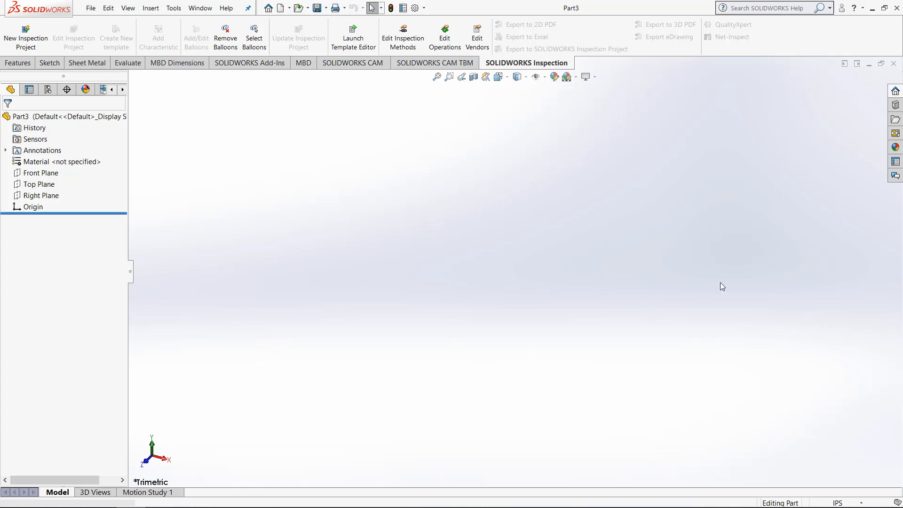
pyautogui.moveTo(893, 64)
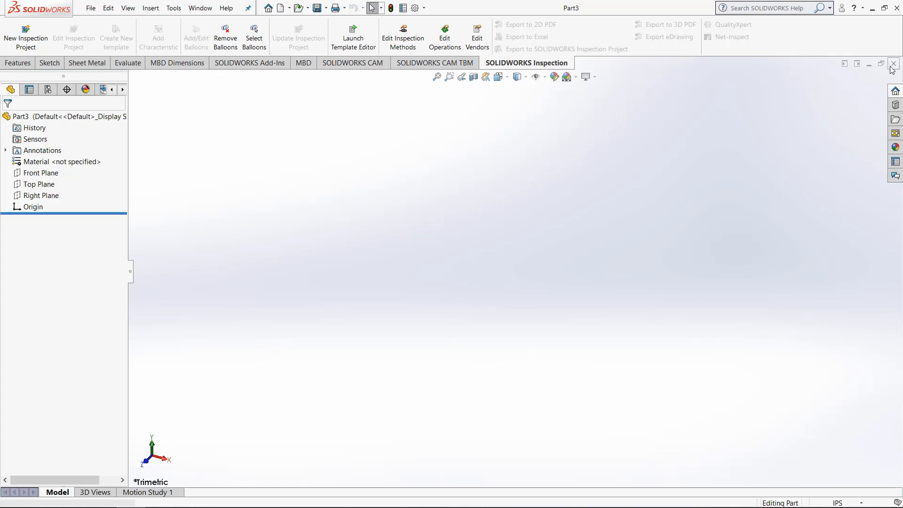
# Close Part3 and create an empty Assem1 assembly, cancelling component insertion
pyautogui.click(893, 64)
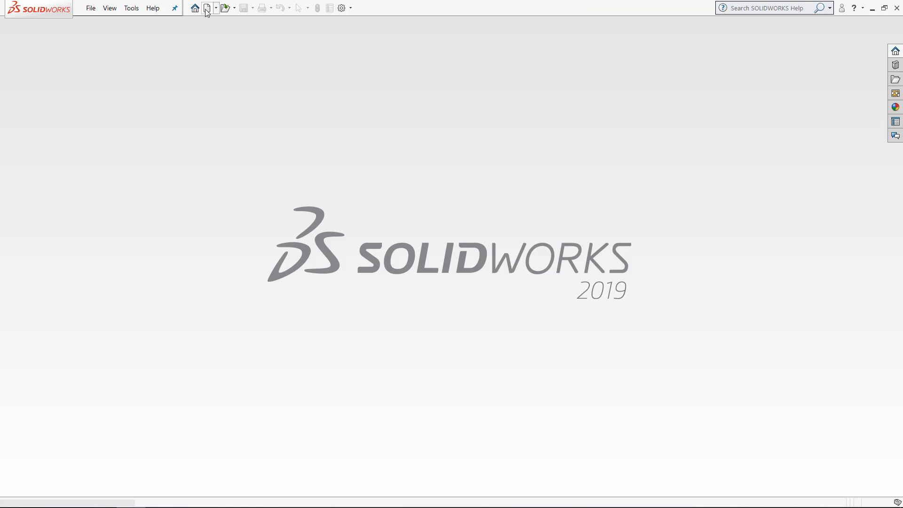
pyautogui.click(205, 7)
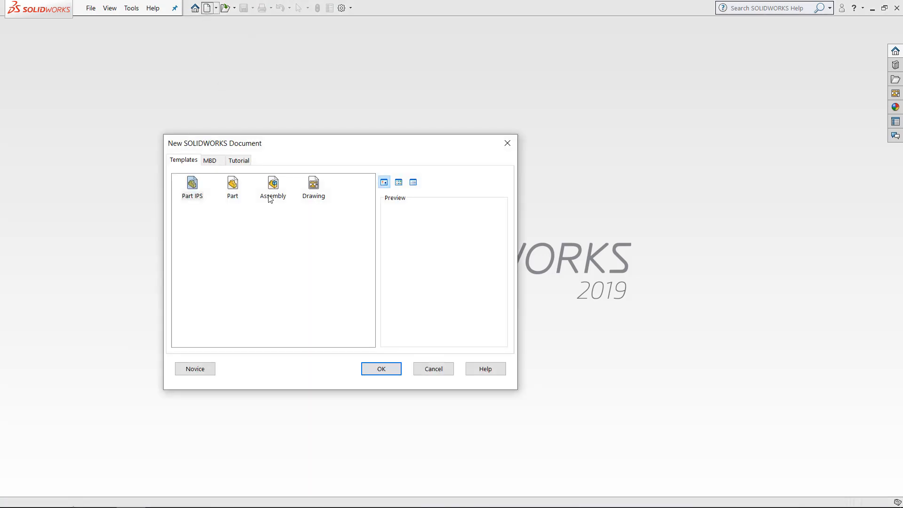
pyautogui.click(381, 369)
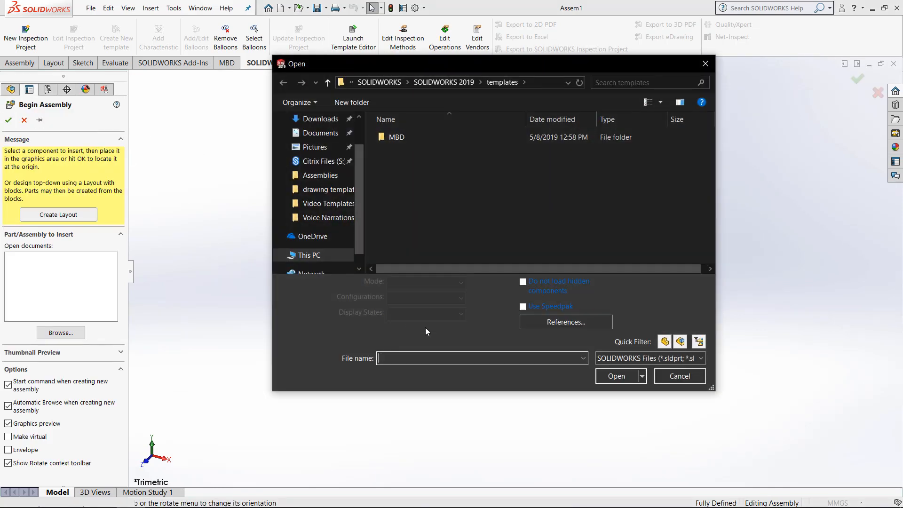
pyautogui.moveTo(457, 160)
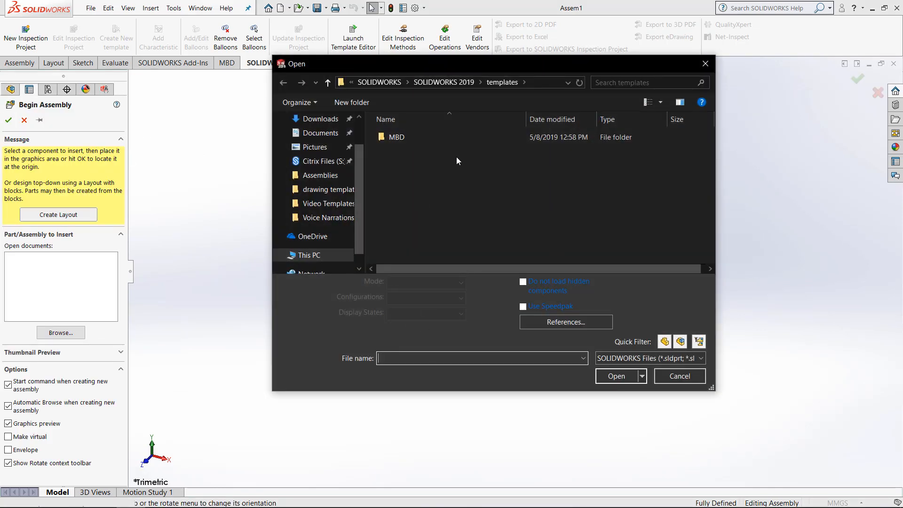
pyautogui.moveTo(639, 326)
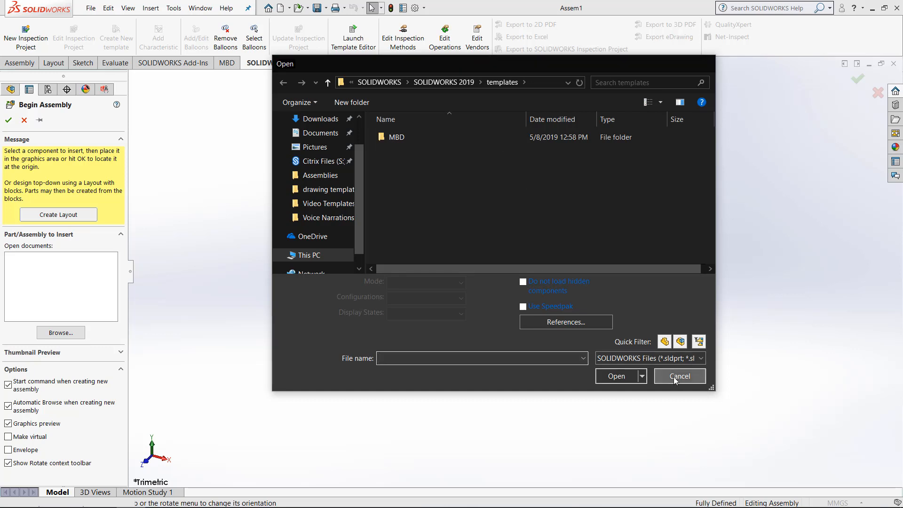
pyautogui.click(680, 377)
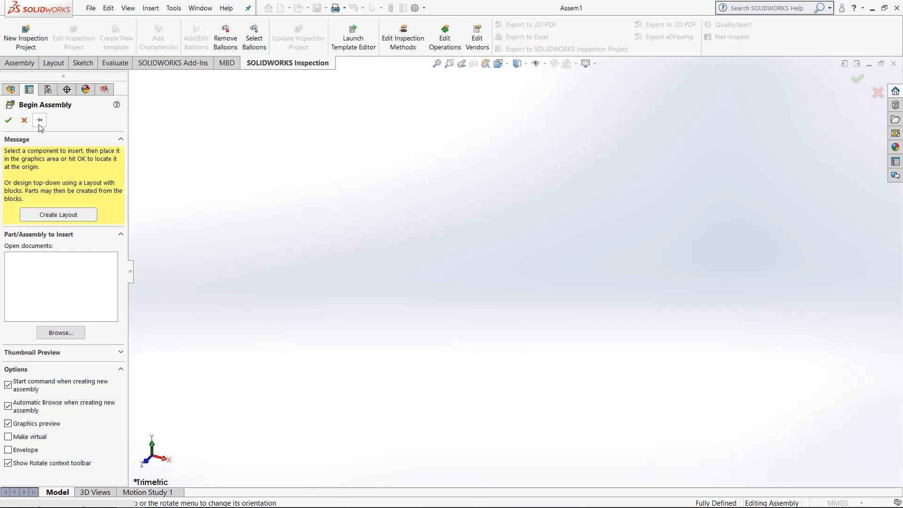
pyautogui.click(23, 120)
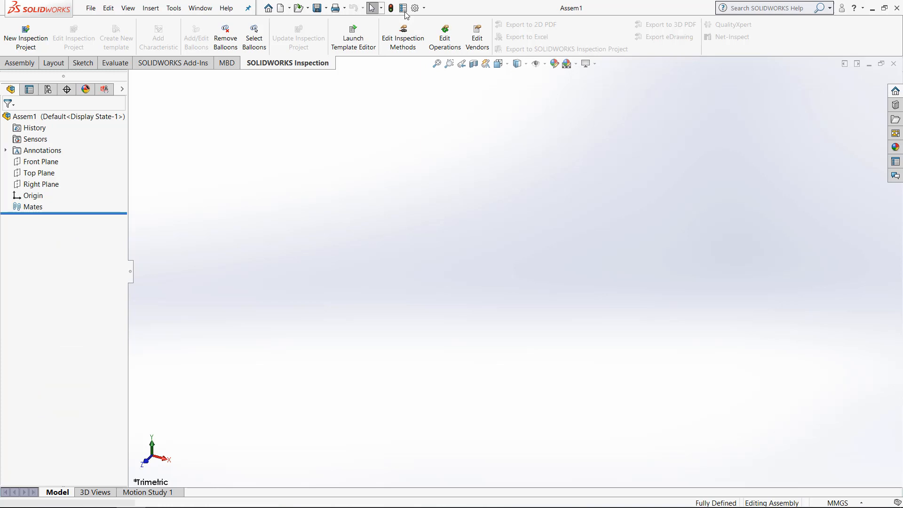
pyautogui.moveTo(414, 8)
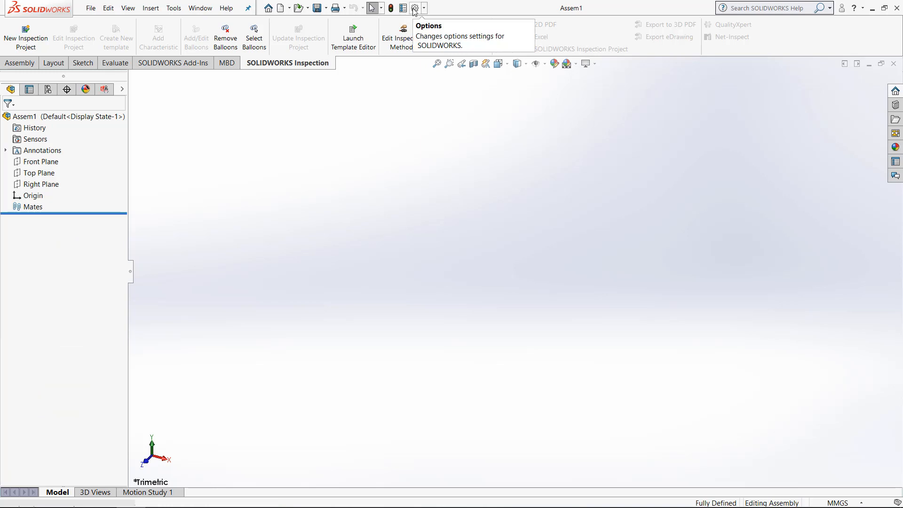
# Give Assem1 the ISO drafting standard and IPS units in Document Properties, then apply
pyautogui.click(413, 8)
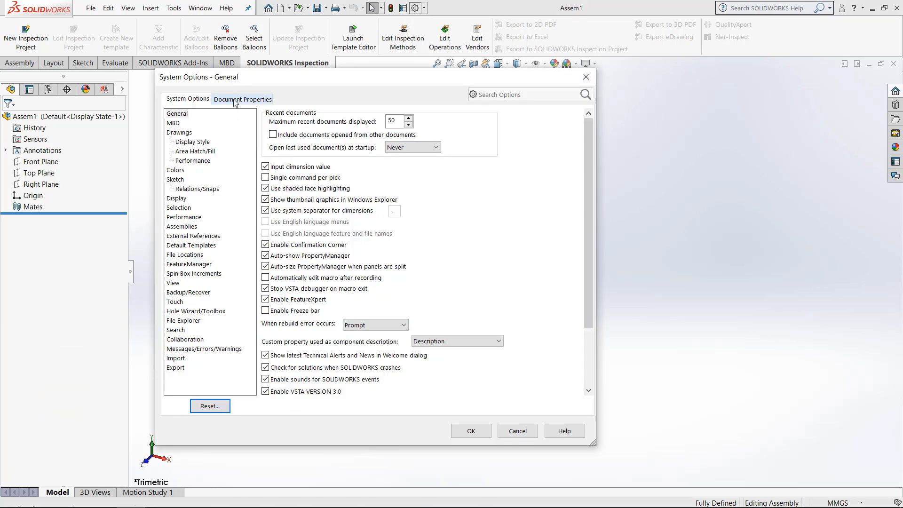
pyautogui.click(242, 98)
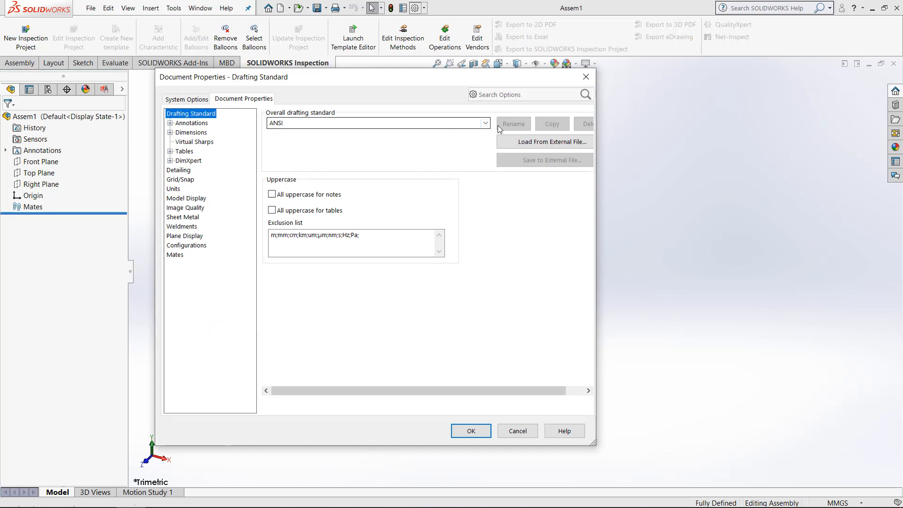
pyautogui.click(485, 123)
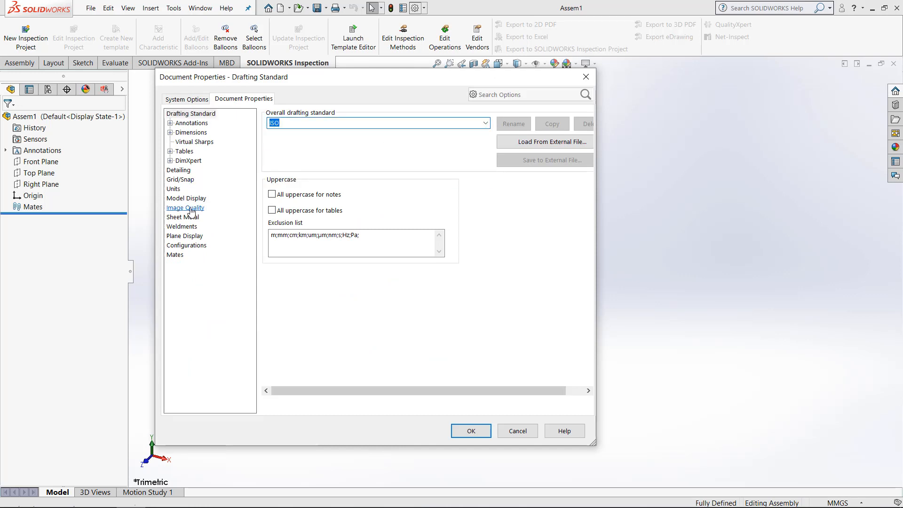
pyautogui.click(173, 188)
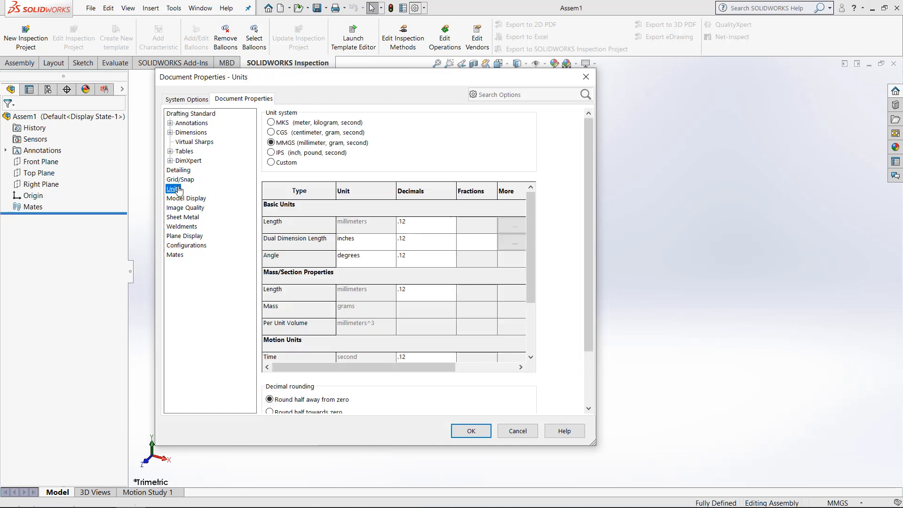
pyautogui.click(271, 152)
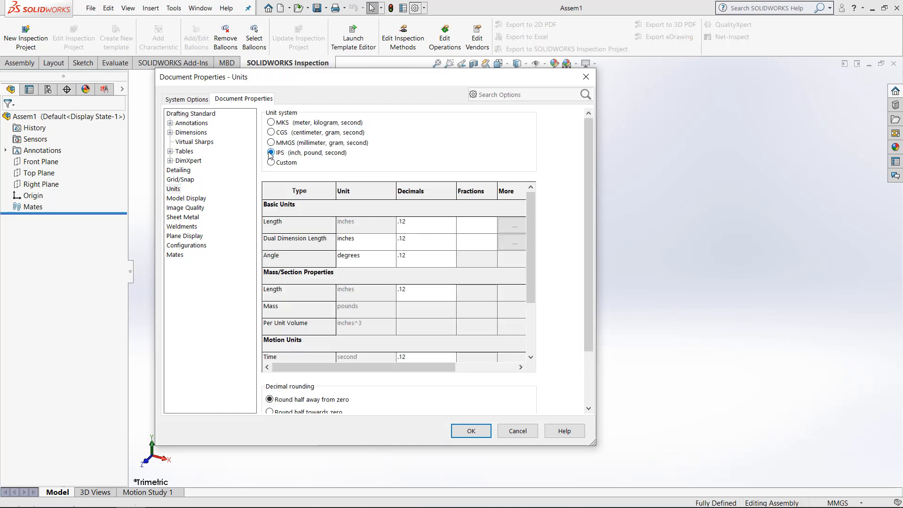
pyautogui.moveTo(186, 208)
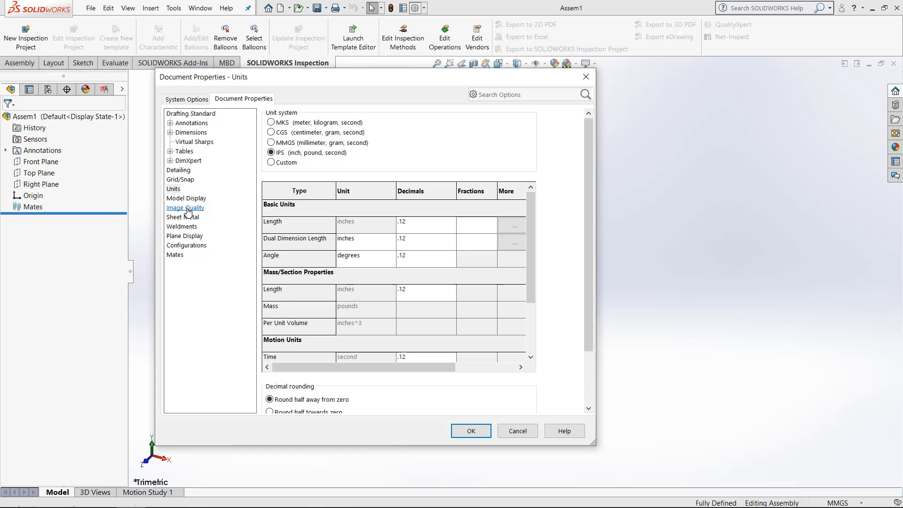
pyautogui.moveTo(186, 244)
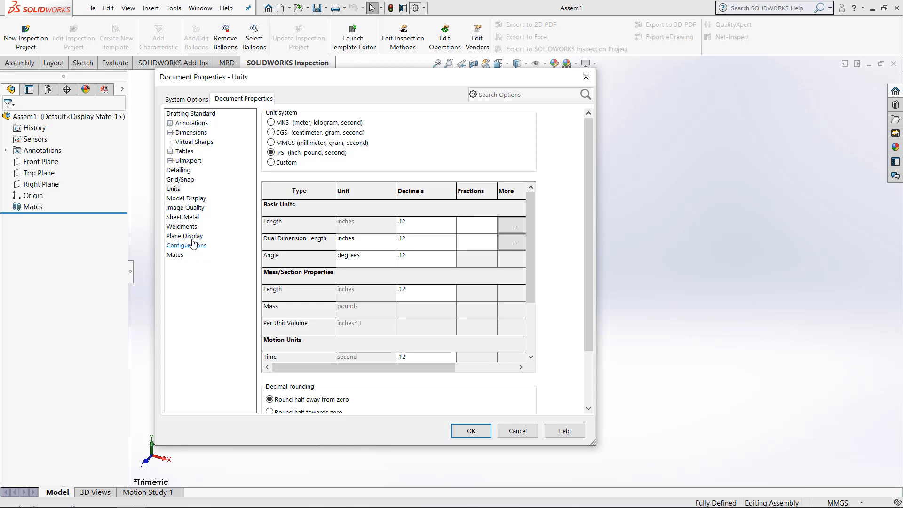
pyautogui.moveTo(472, 386)
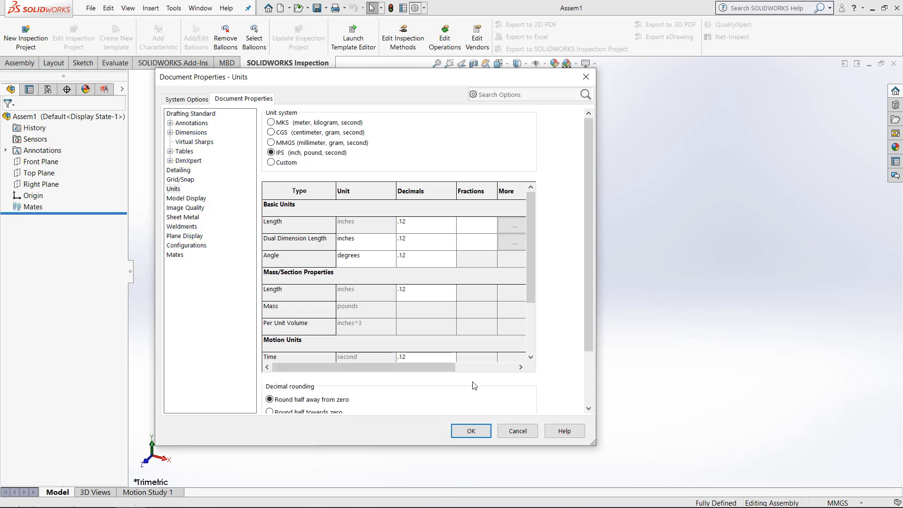
pyautogui.click(470, 430)
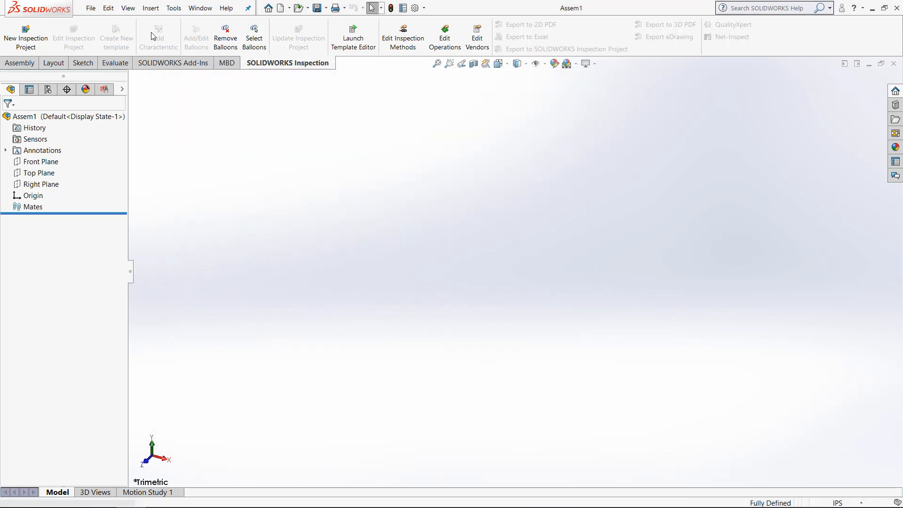
# Save the assembly as the 'Assembly IPS' (*.asmdot) template, then close it
pyautogui.click(90, 8)
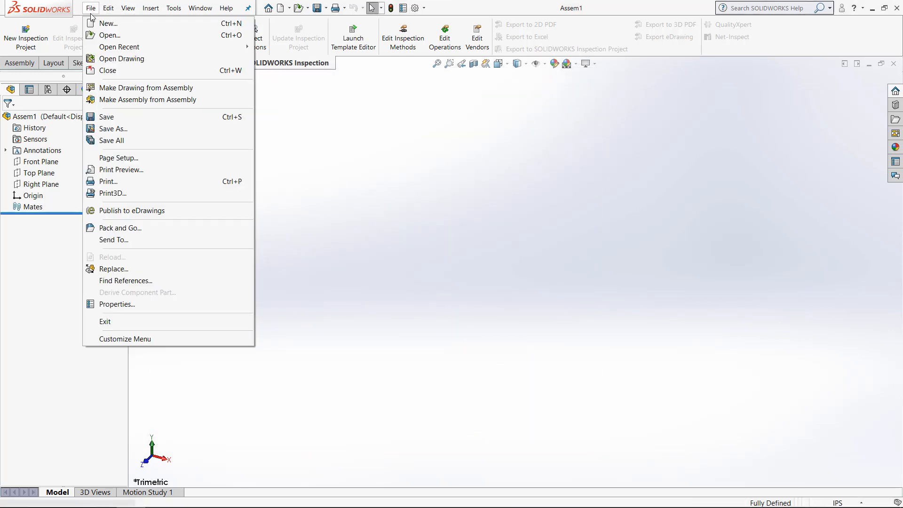
pyautogui.click(113, 129)
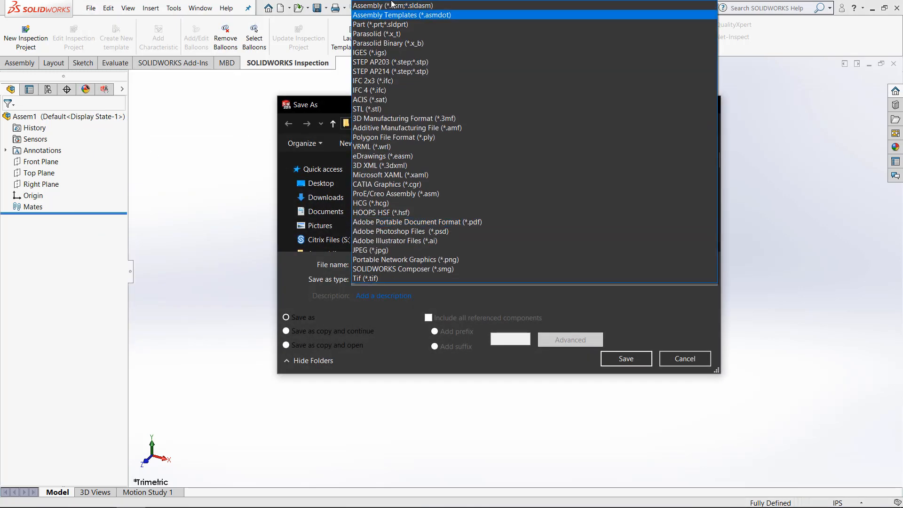
pyautogui.click(402, 14)
pyautogui.write('Assembly I')
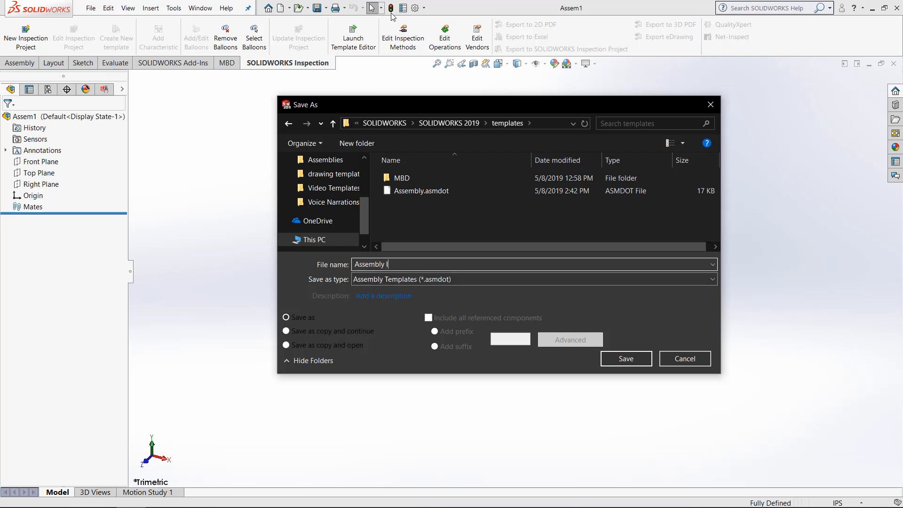
pyautogui.click(625, 358)
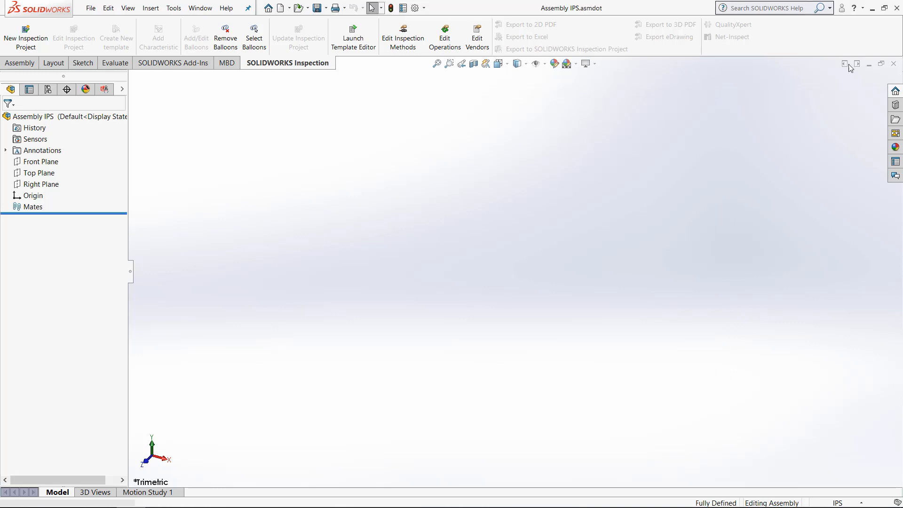
pyautogui.click(893, 64)
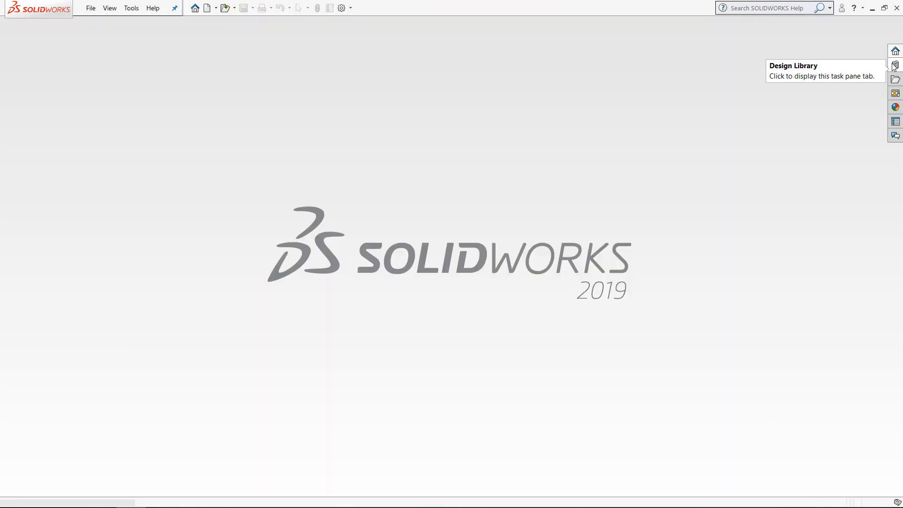
pyautogui.moveTo(206, 8)
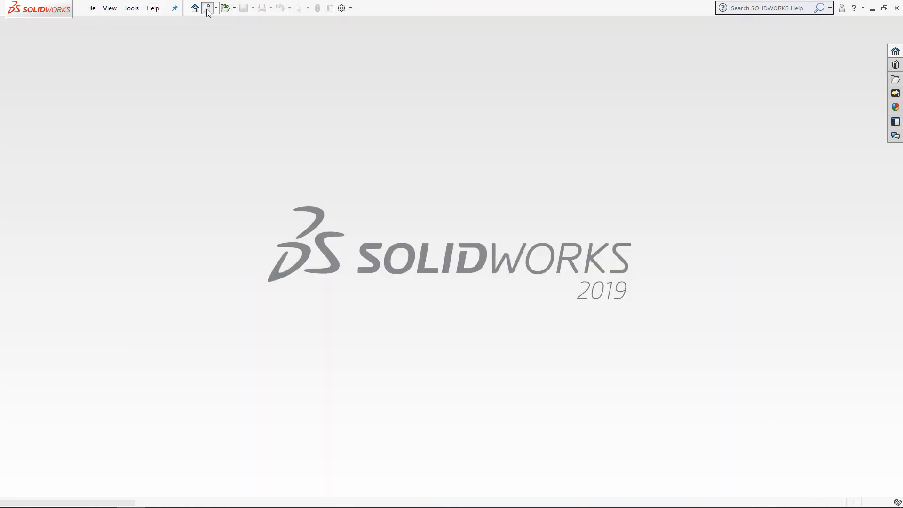
pyautogui.click(206, 7)
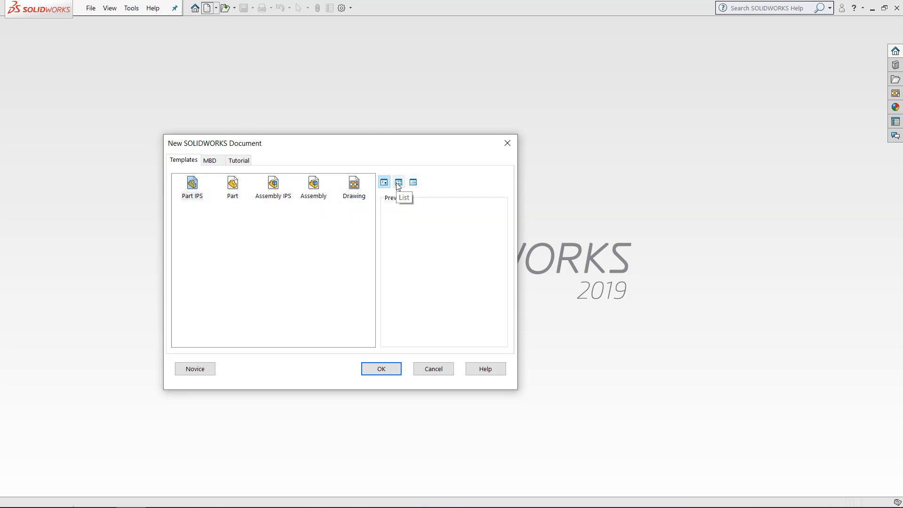
pyautogui.click(413, 182)
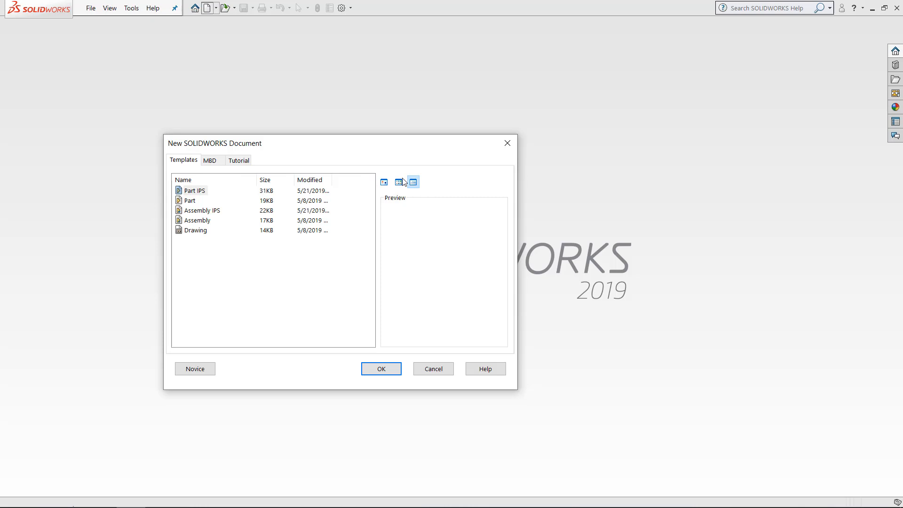
pyautogui.click(384, 182)
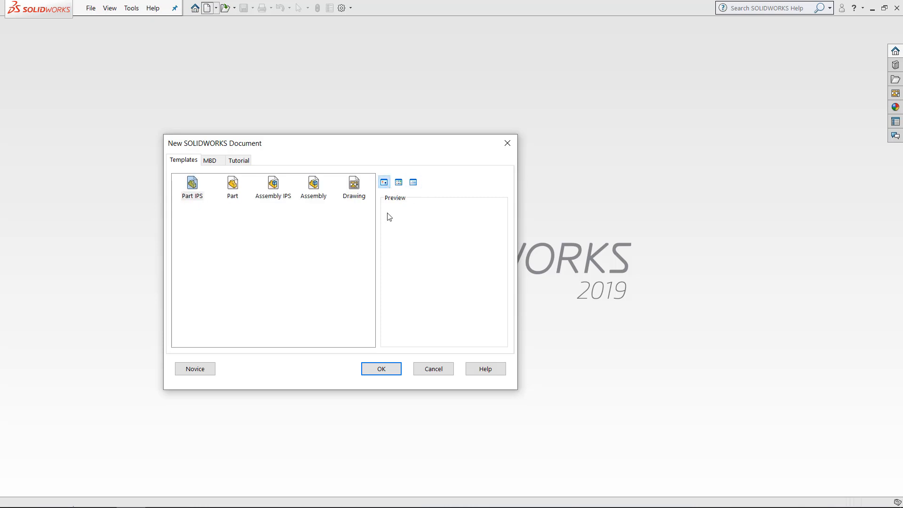
pyautogui.click(433, 369)
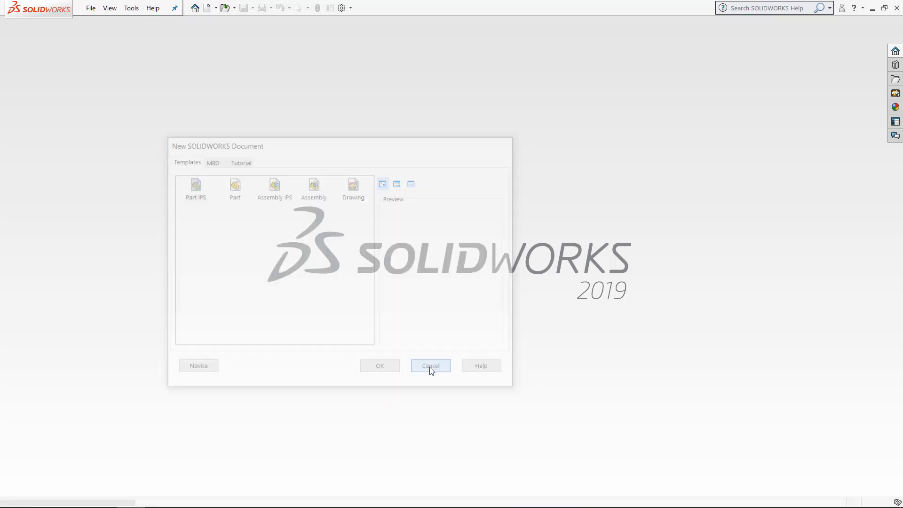
pyautogui.click(430, 365)
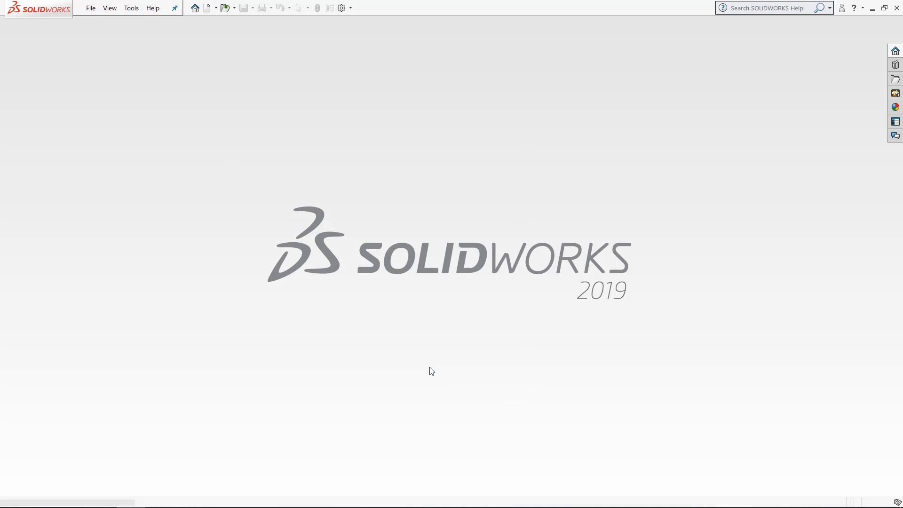
pyautogui.press('alt+tab')
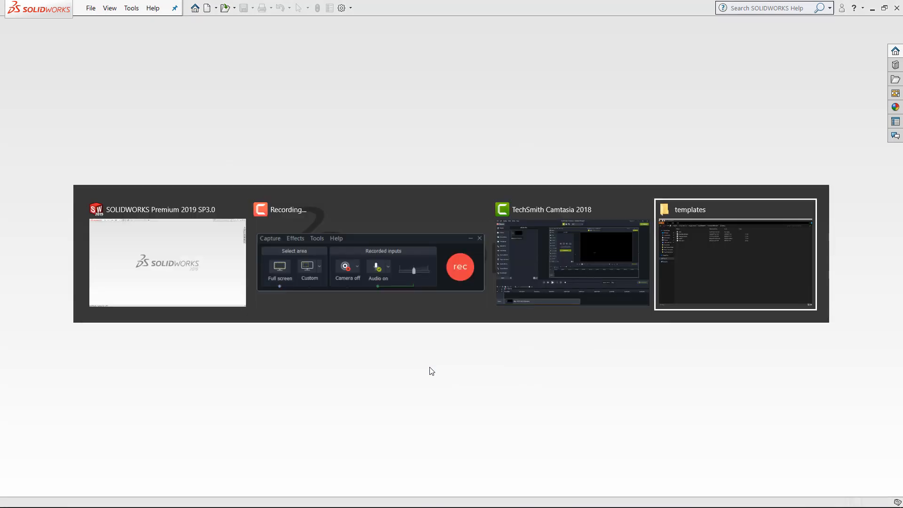
# Switch to File Explorer showing the templates folder with Part IPS and Assembly IPS
pyautogui.click(734, 256)
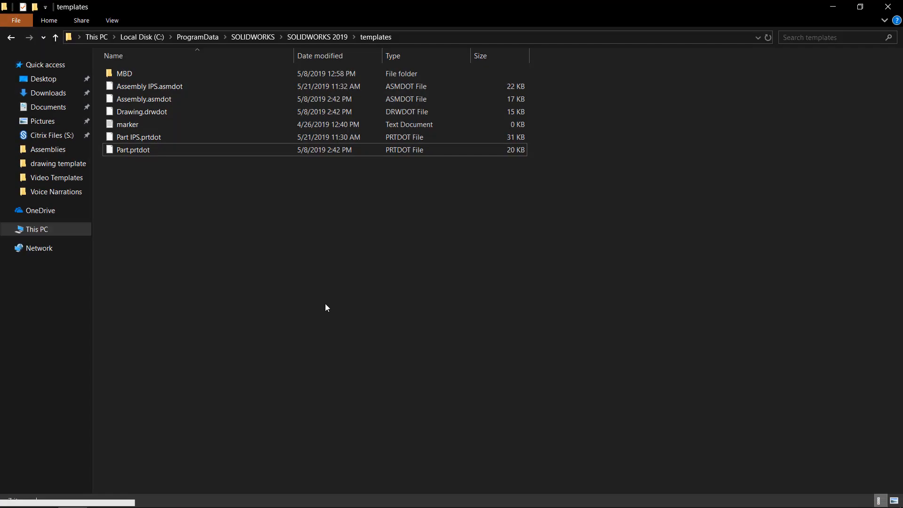
pyautogui.moveTo(312, 279)
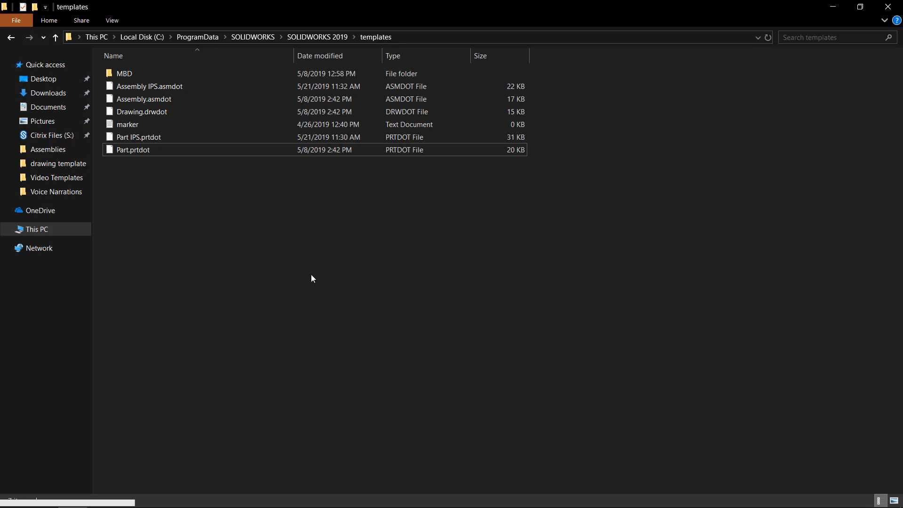
pyautogui.moveTo(198, 37)
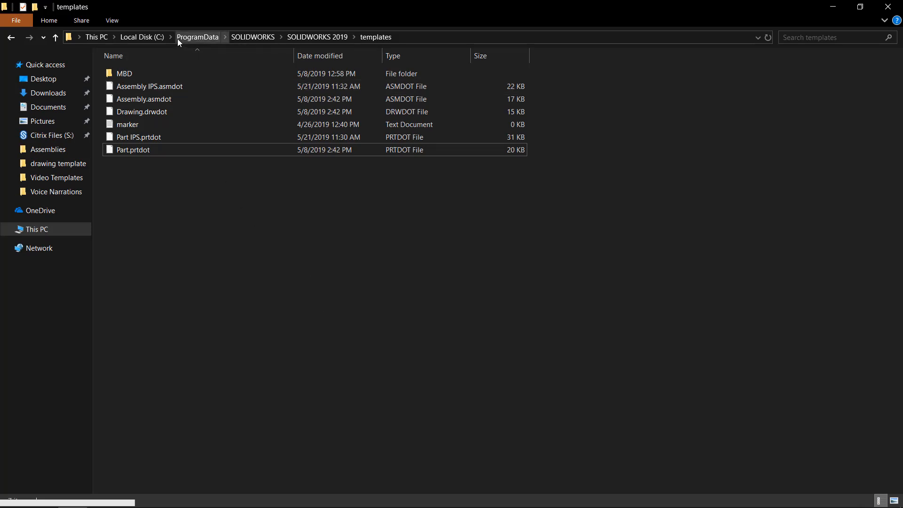
pyautogui.moveTo(187, 168)
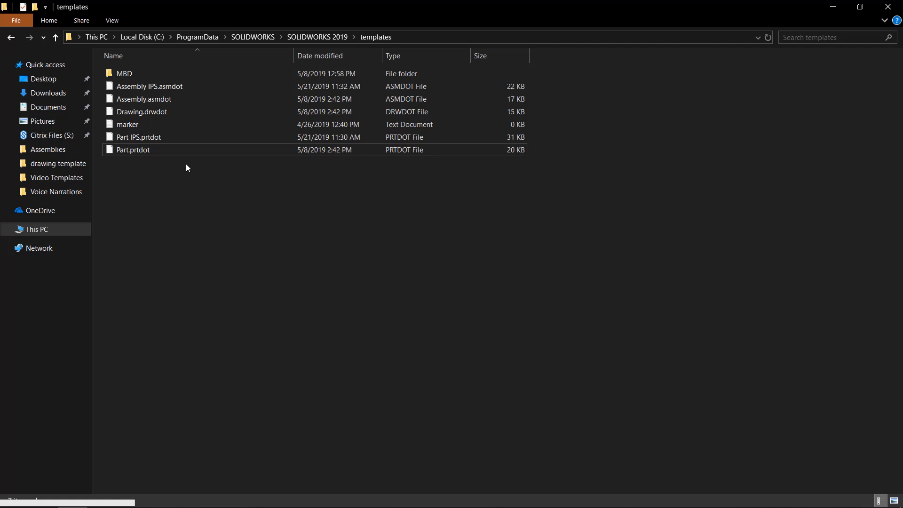
pyautogui.moveTo(198, 37)
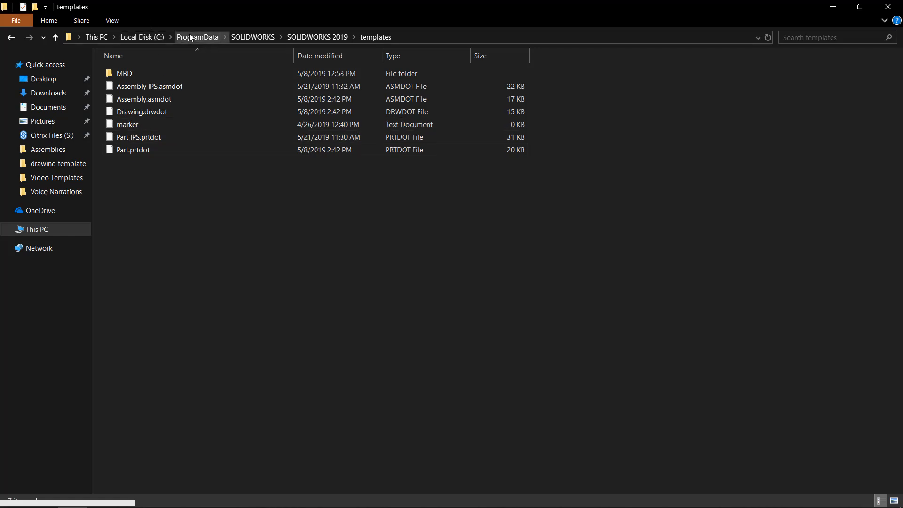
pyautogui.moveTo(180, 256)
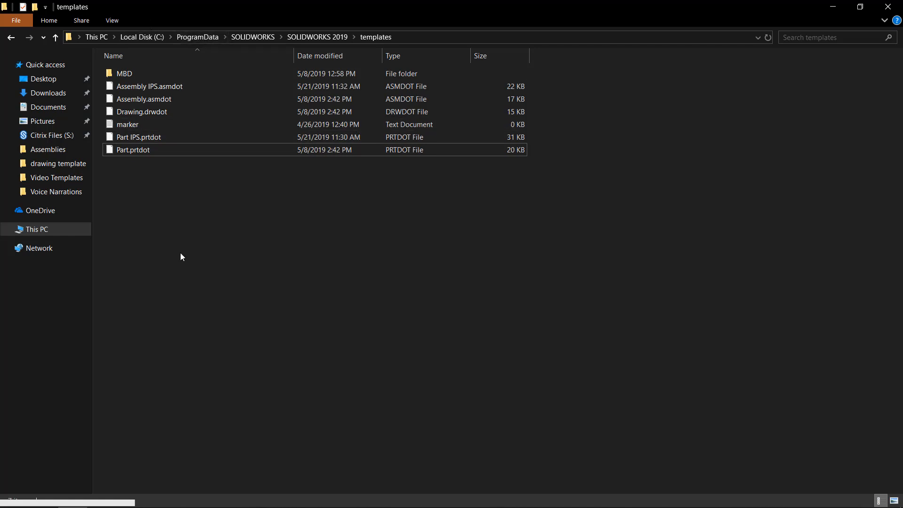
pyautogui.moveTo(201, 207)
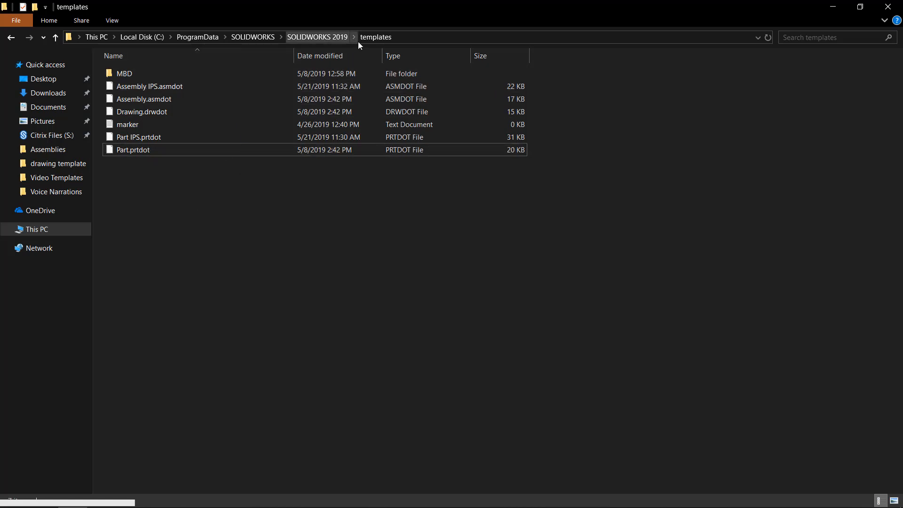
pyautogui.moveTo(166, 205)
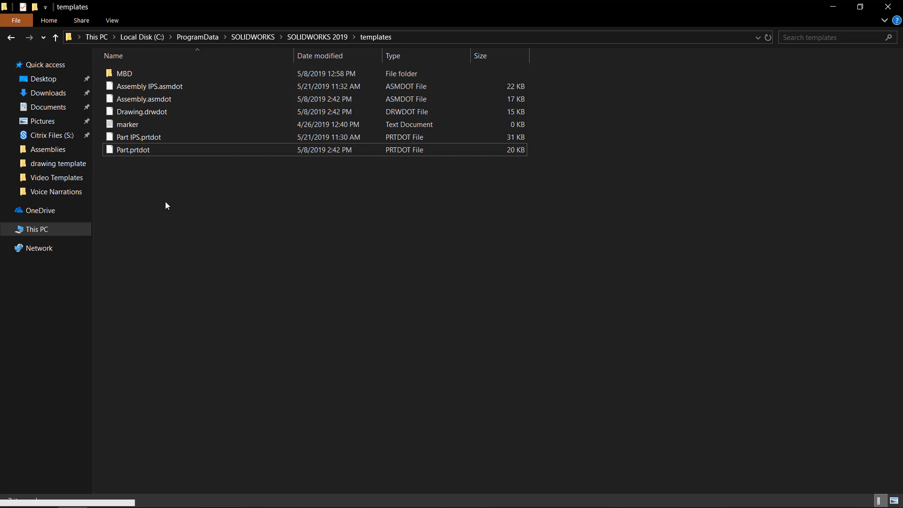
pyautogui.moveTo(217, 191)
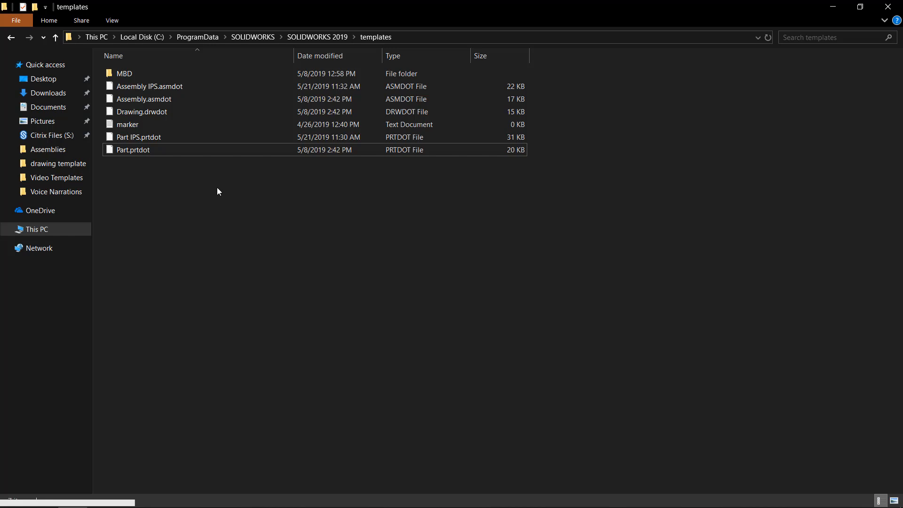
pyautogui.moveTo(822, 52)
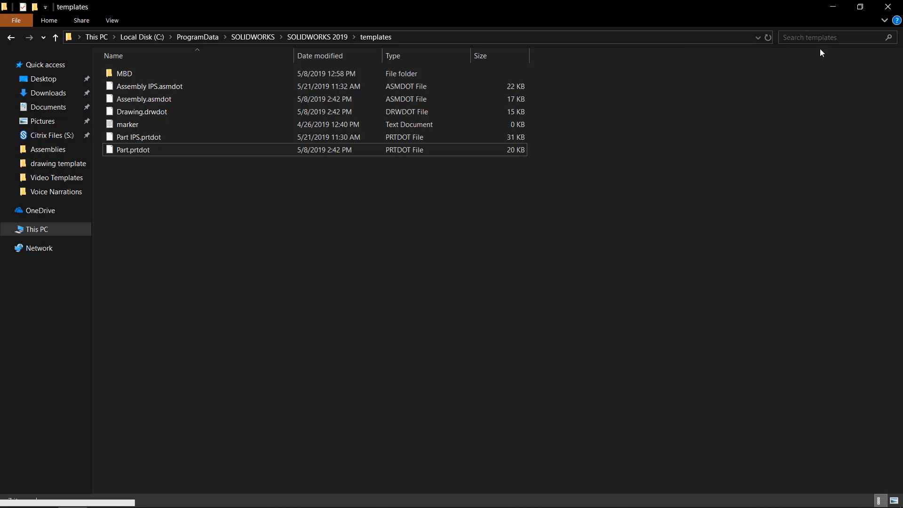